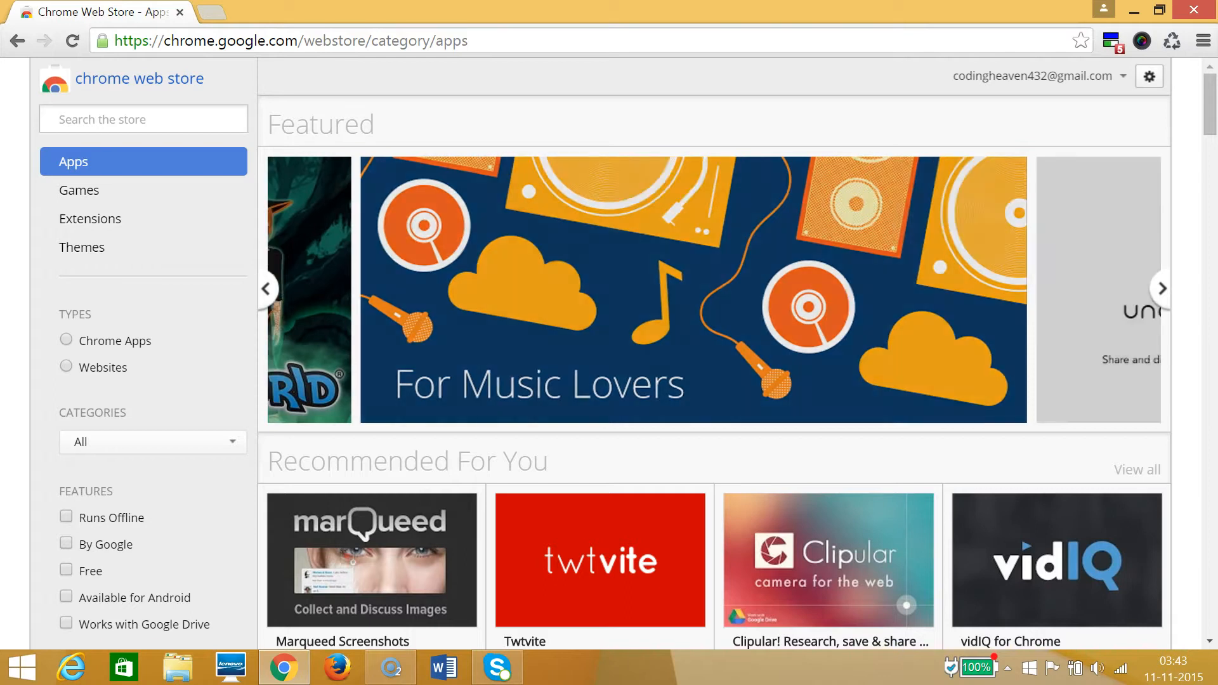
# Switch the store from apps to the Extensions category
pyautogui.click(1162, 288)
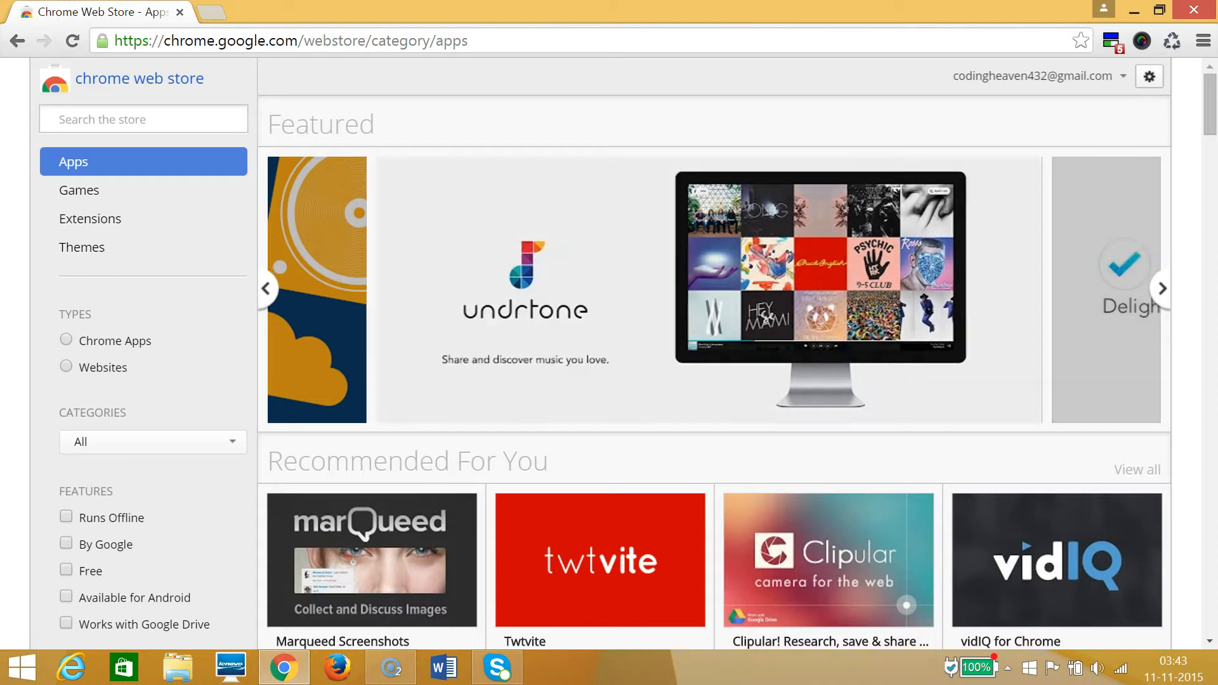
pyautogui.click(1161, 288)
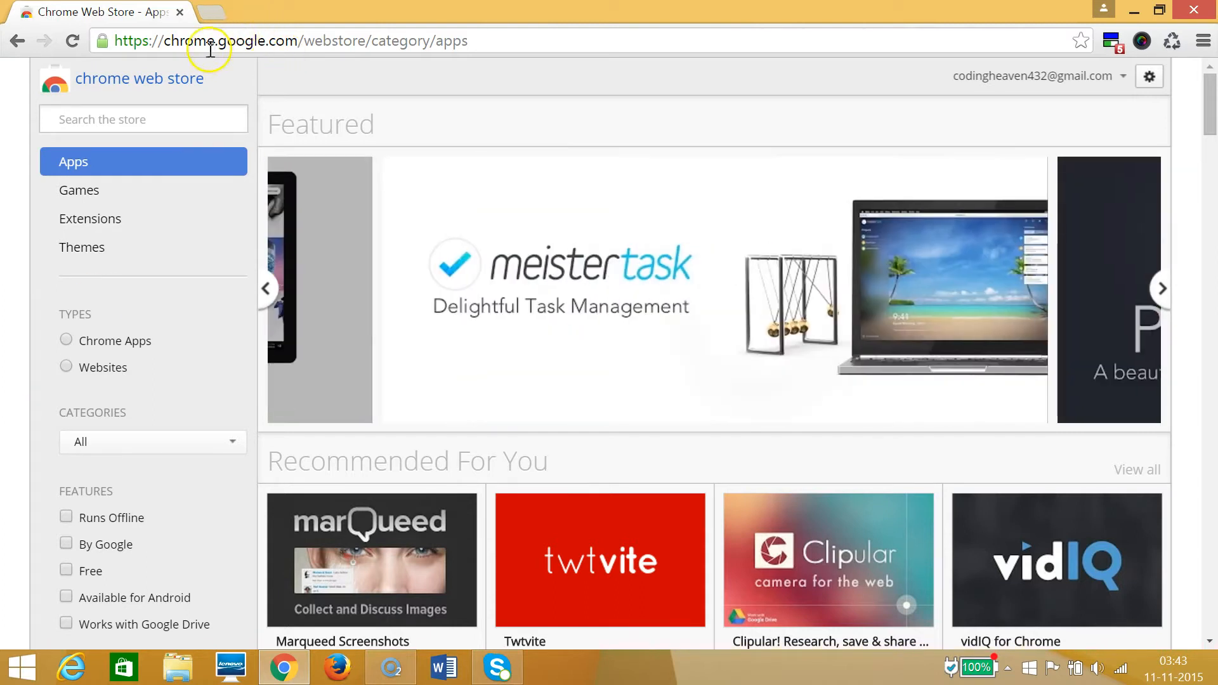
pyautogui.moveTo(260, 44)
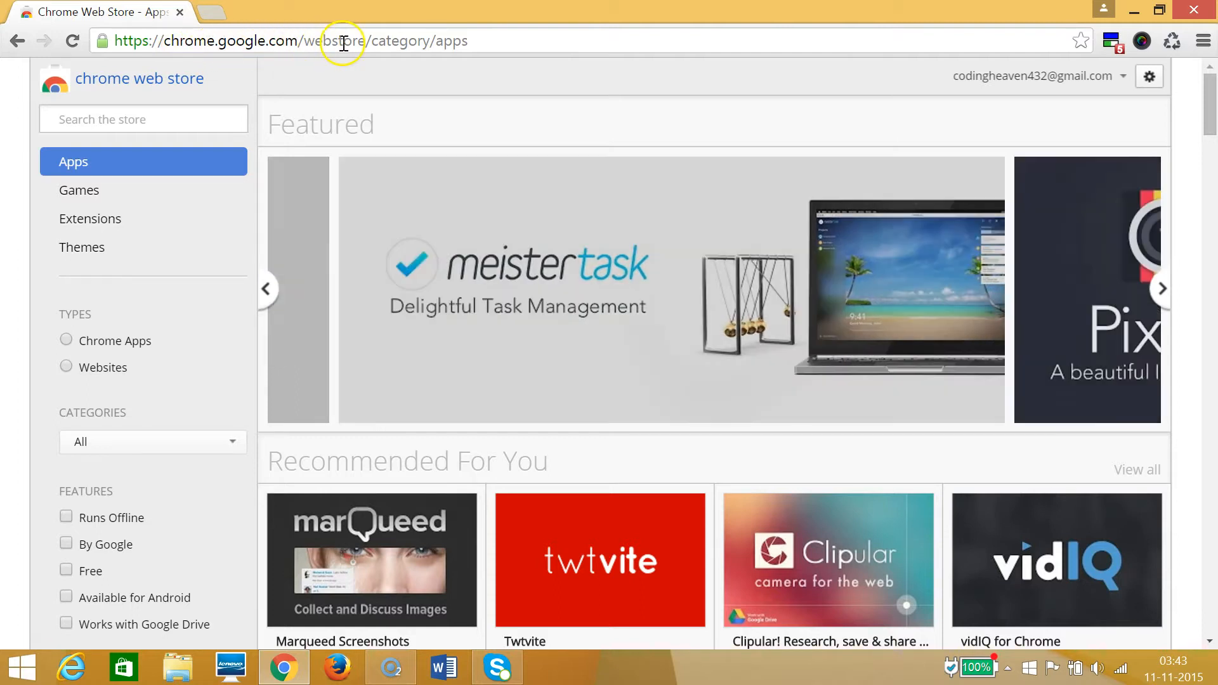
pyautogui.click(1161, 288)
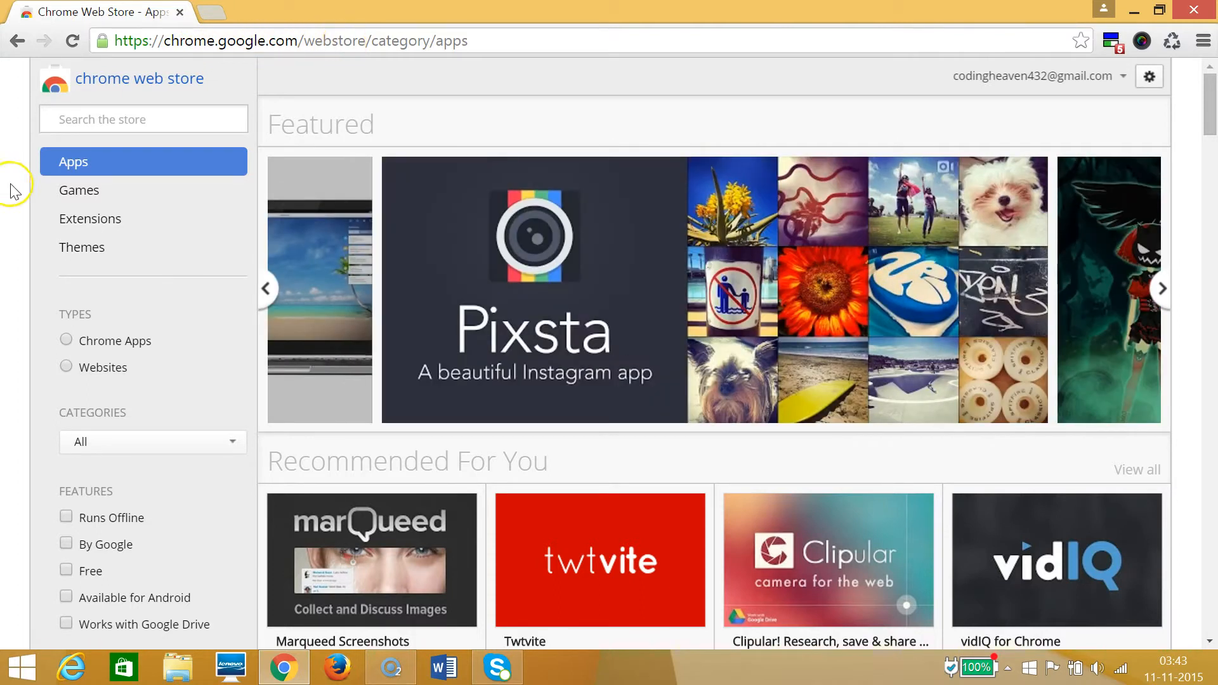
pyautogui.moveTo(14, 192)
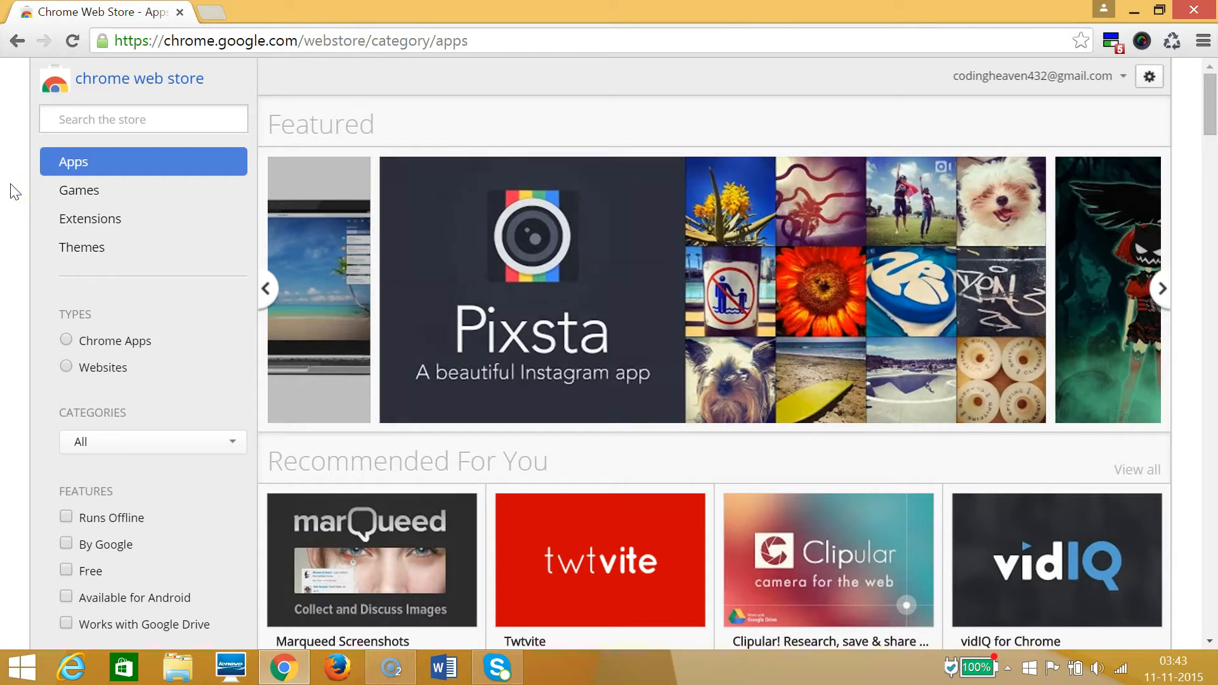
pyautogui.click(1160, 288)
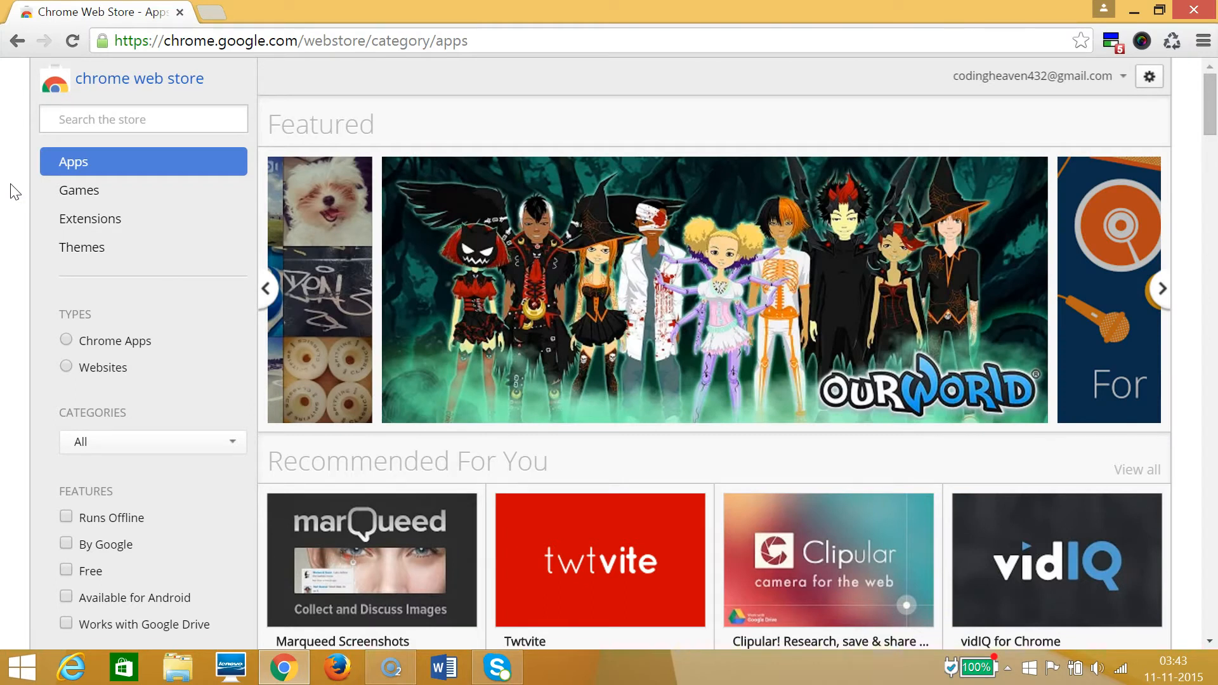
pyautogui.moveTo(90, 218)
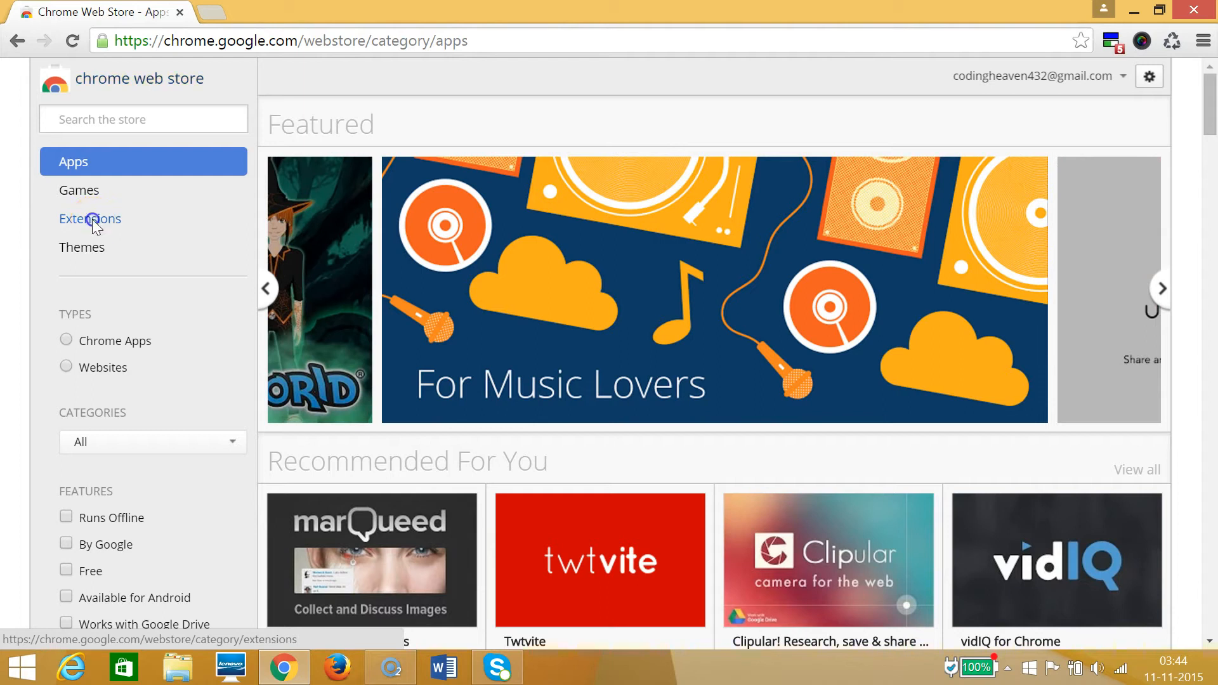
pyautogui.click(90, 218)
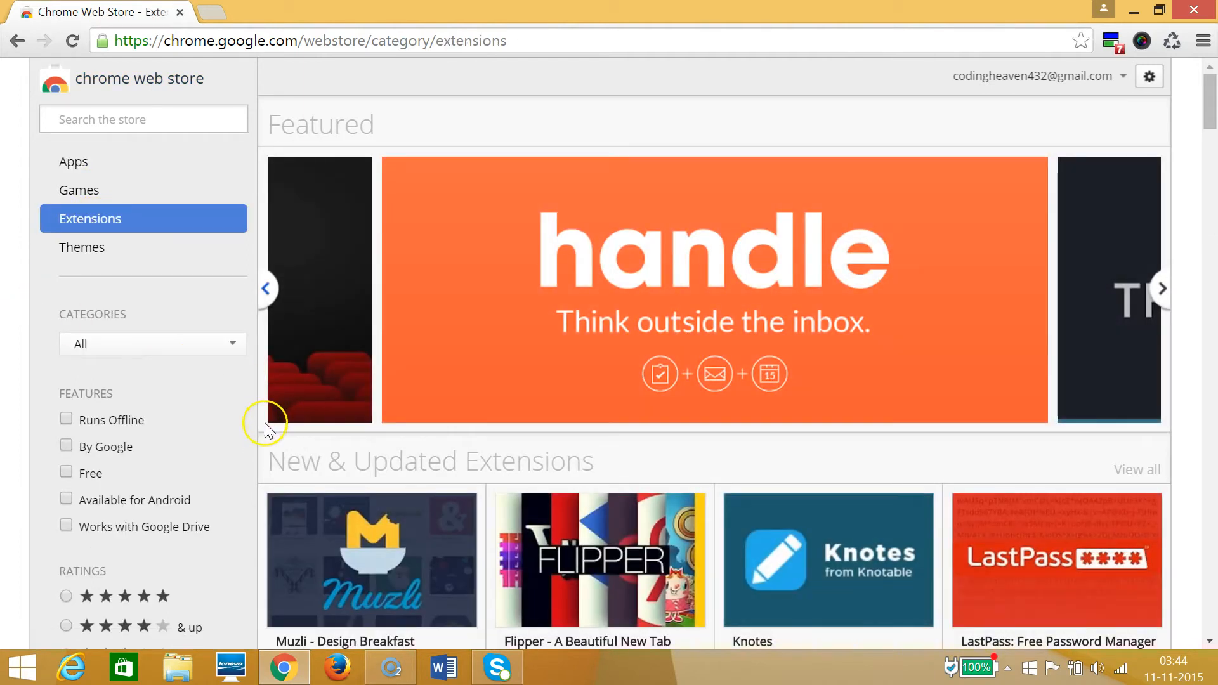
pyautogui.moveTo(267, 210)
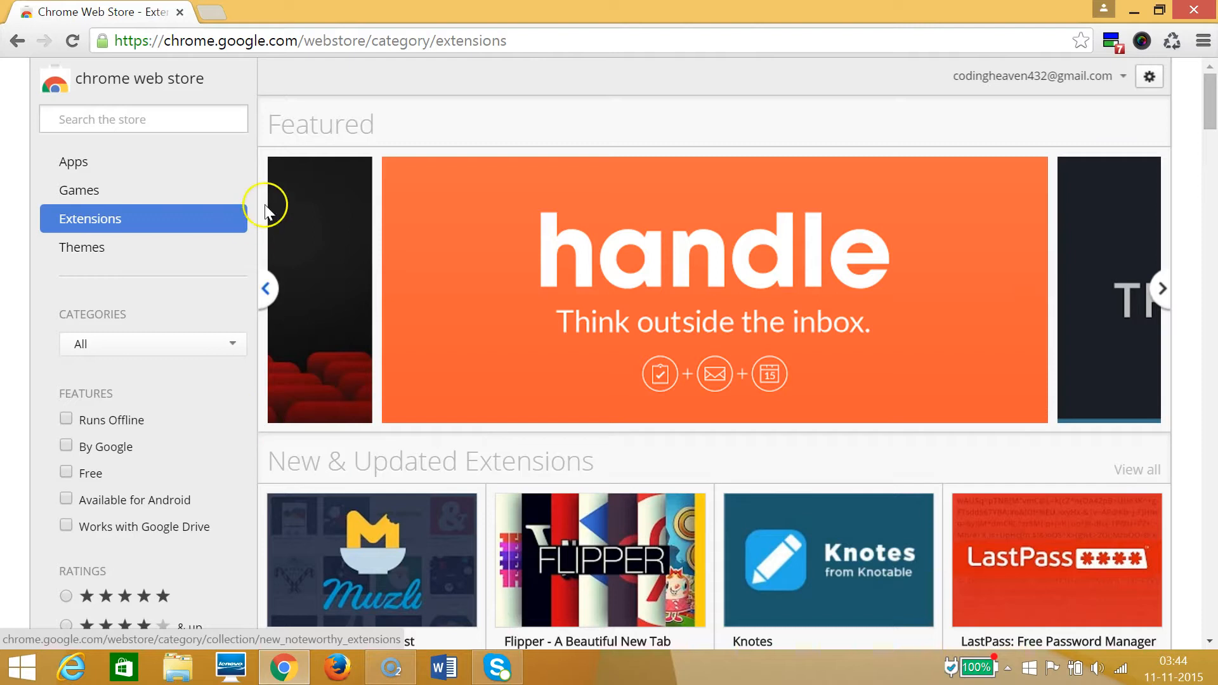
pyautogui.moveTo(396, 424)
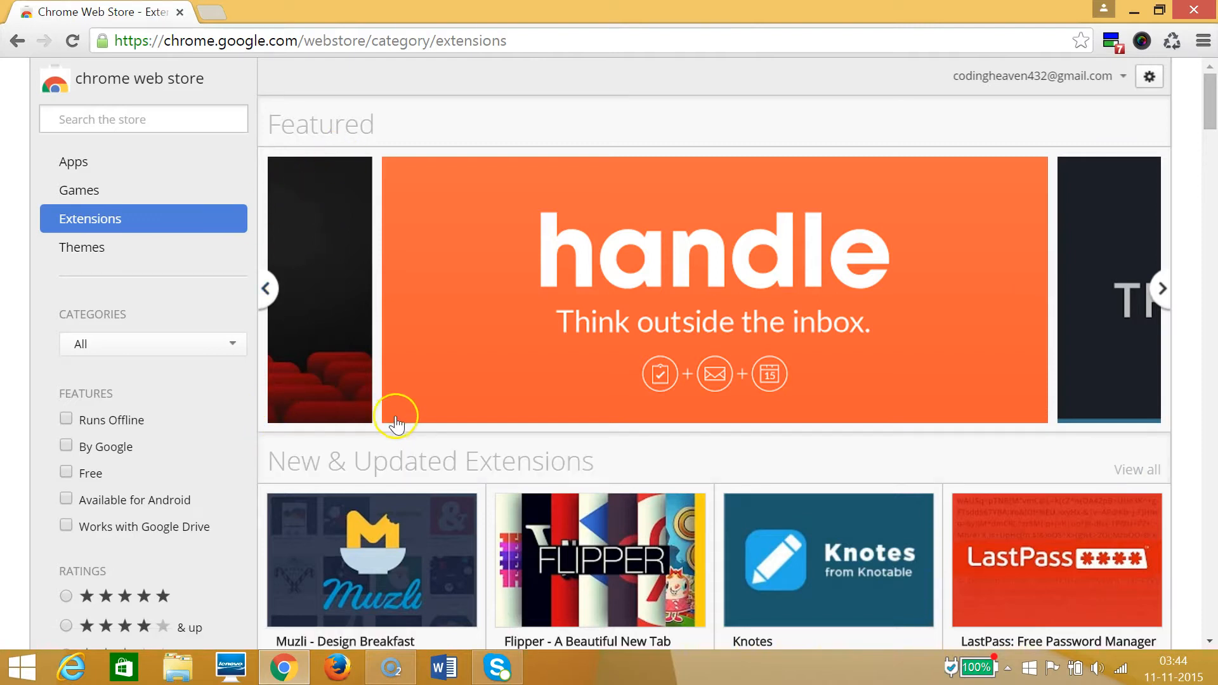
# Scroll through collections like New & Updated and Lifehacker Pack, then back up
pyautogui.scroll(-3)
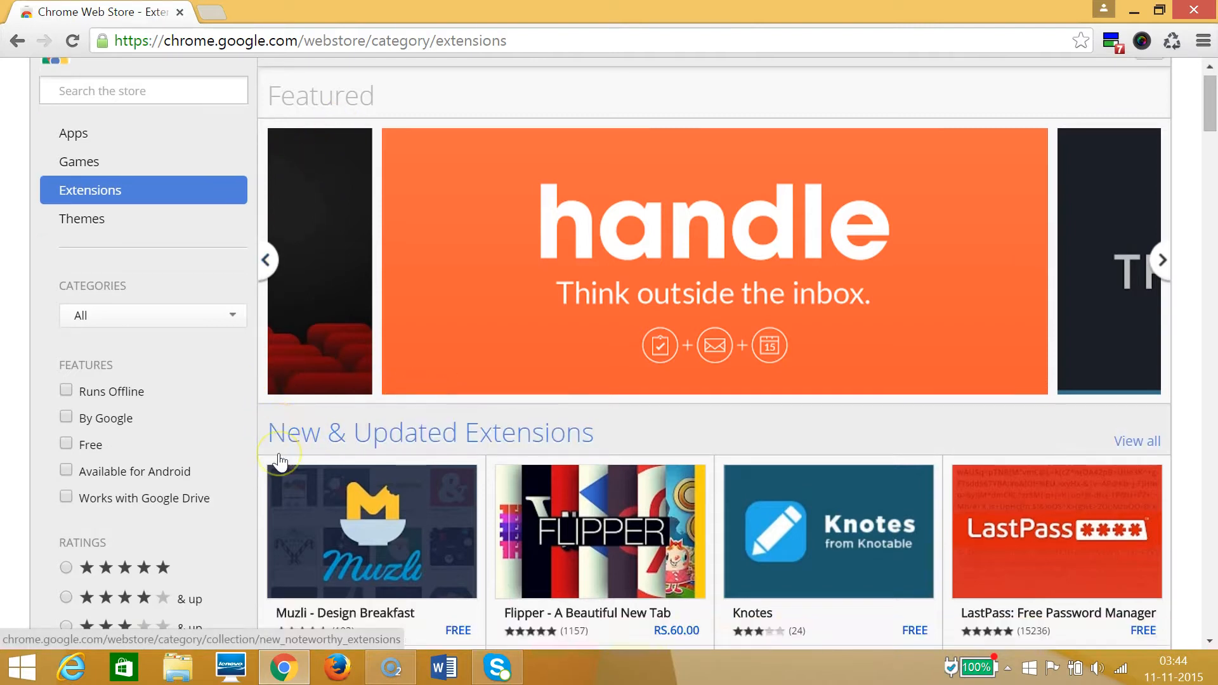
pyautogui.scroll(-3)
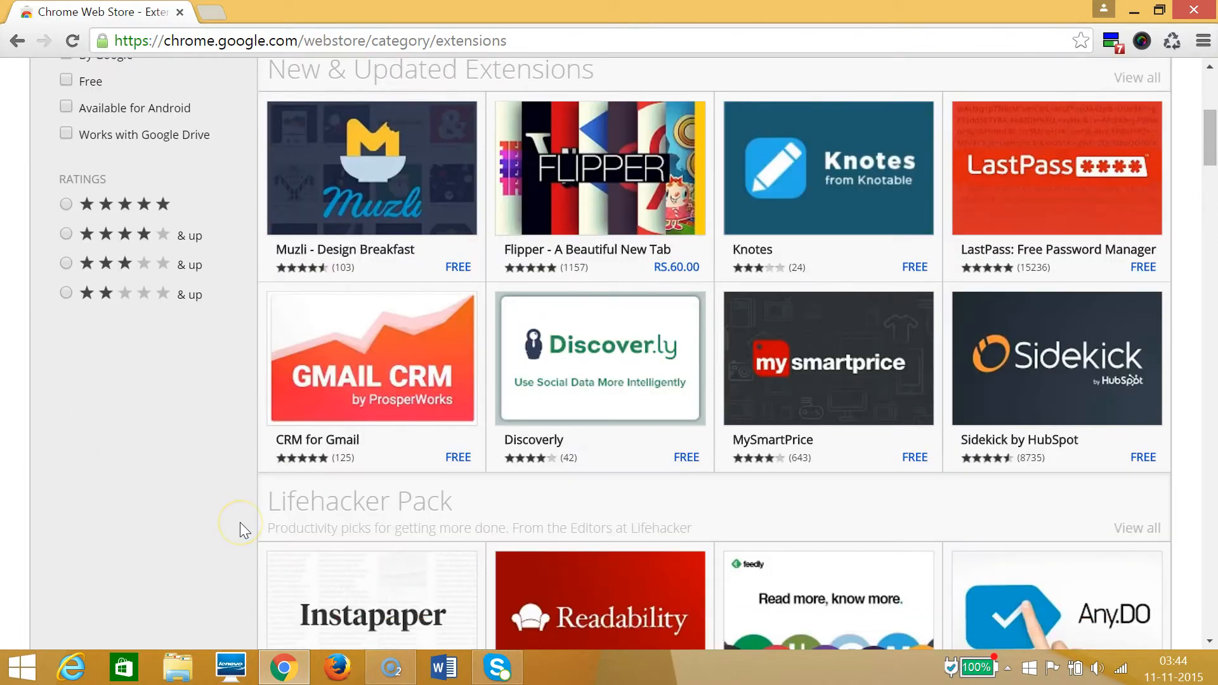
pyautogui.scroll(-3)
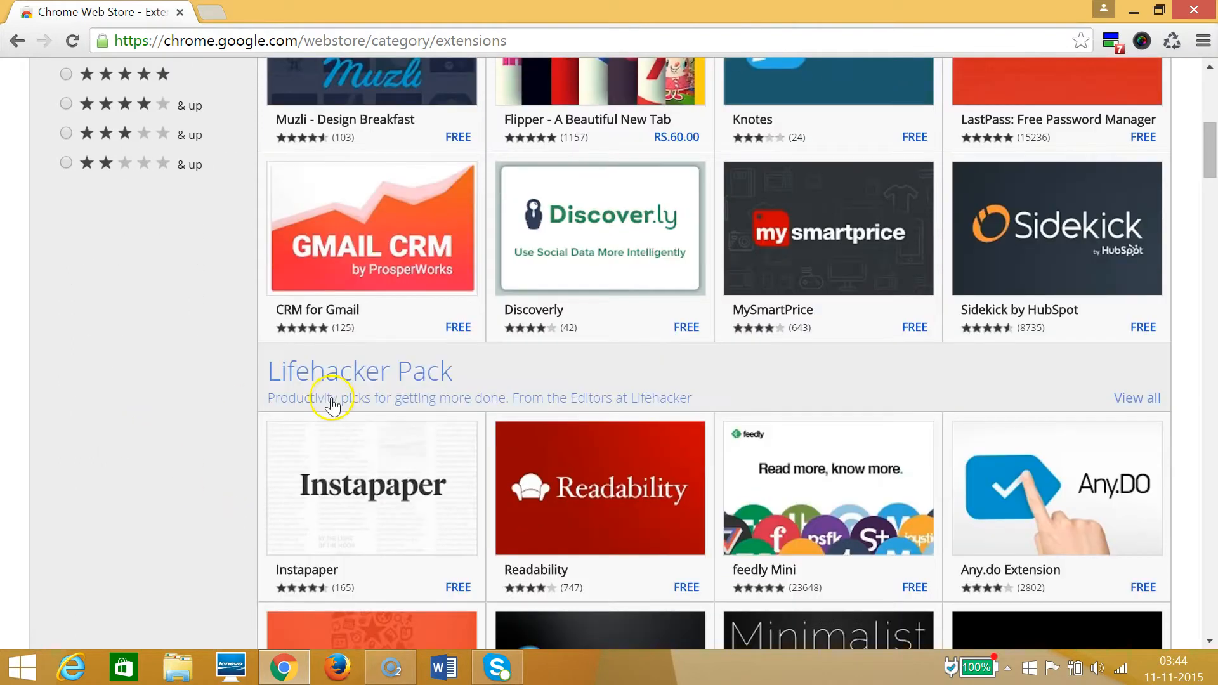
pyautogui.scroll(-3)
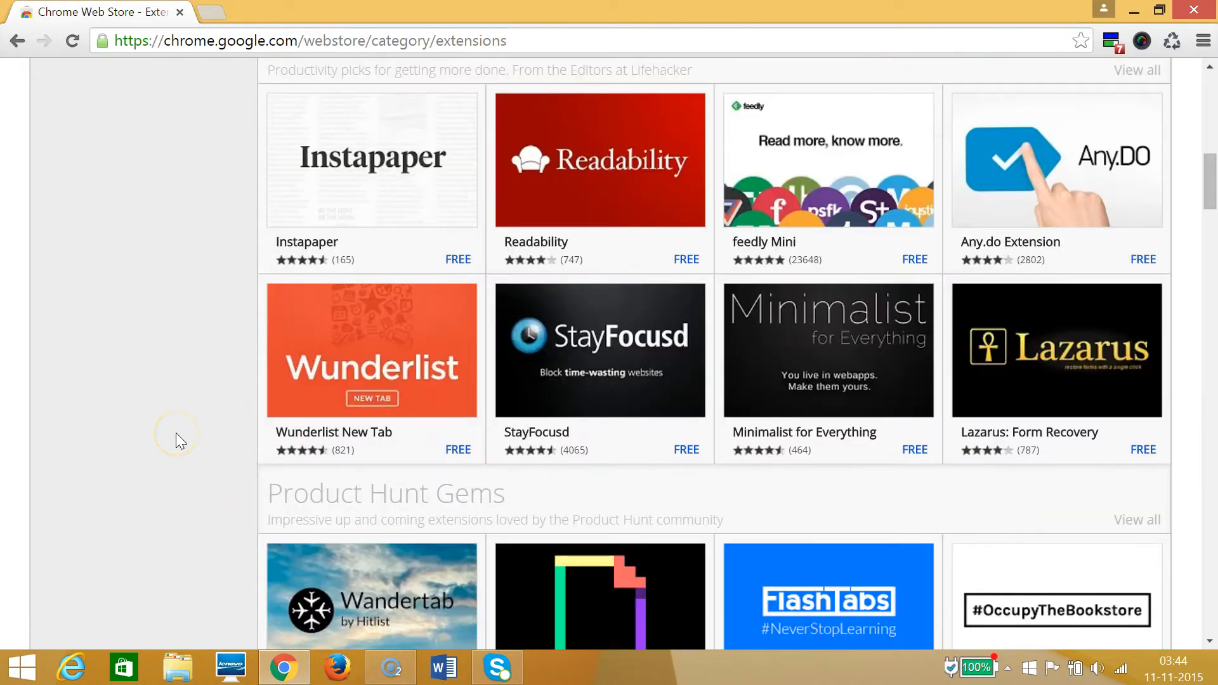
pyautogui.scroll(-3)
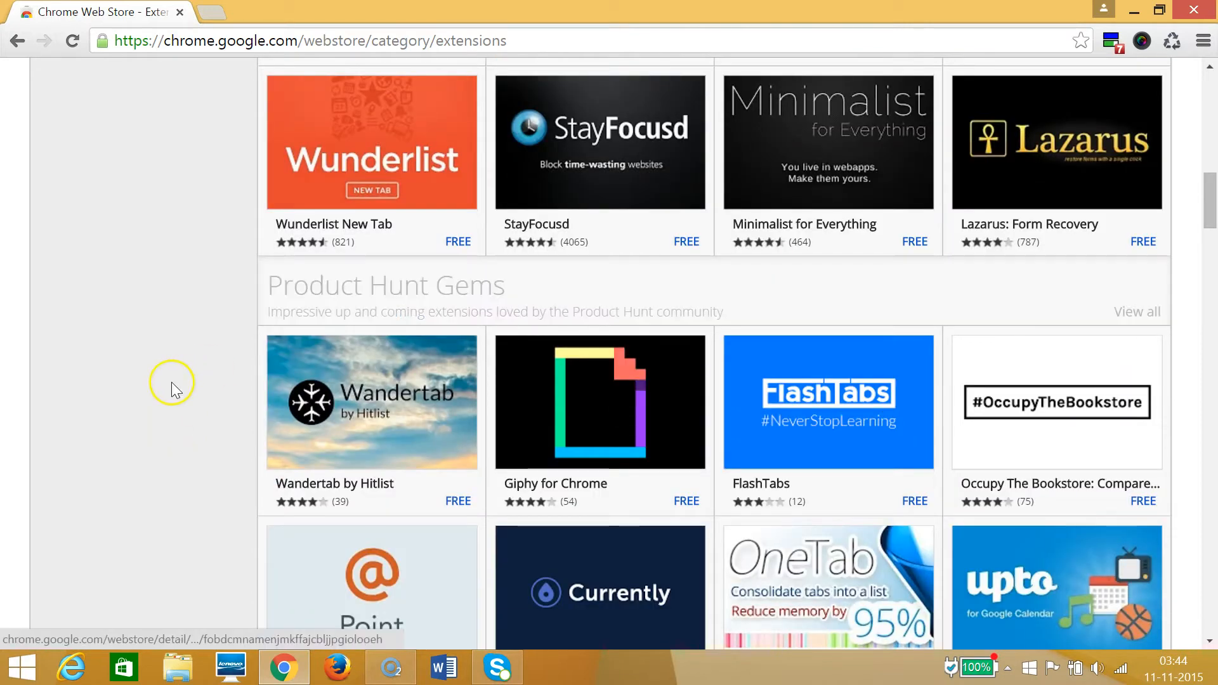
pyautogui.scroll(-3)
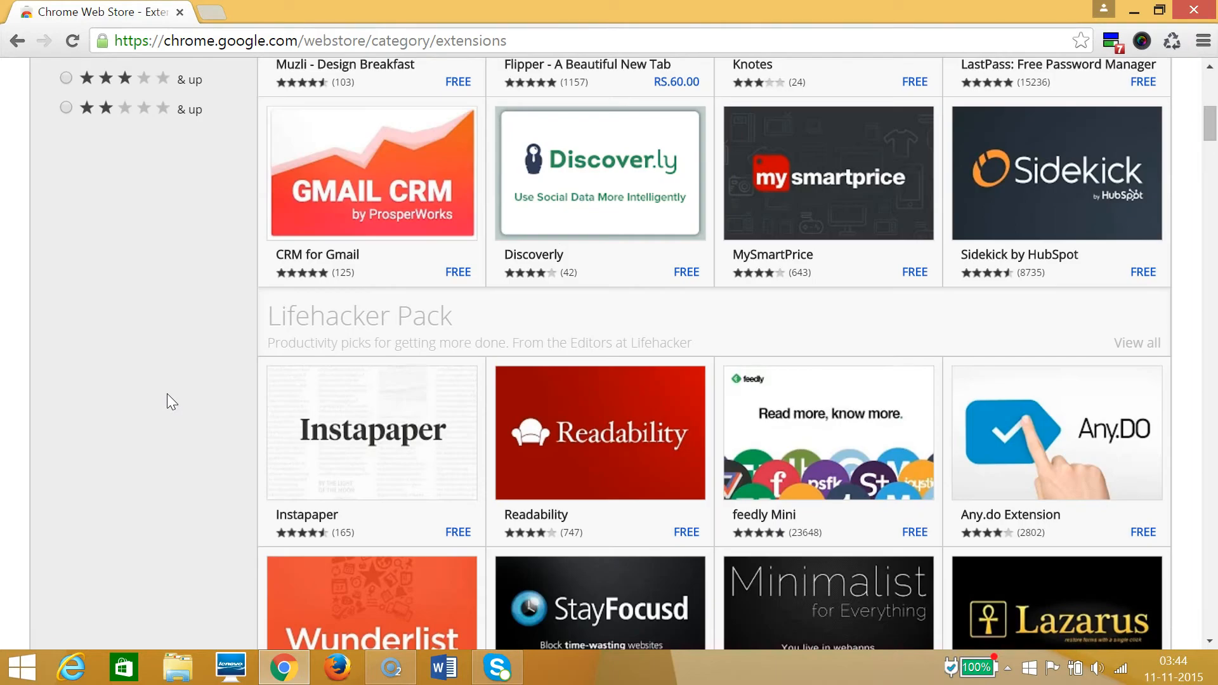
pyautogui.scroll(3)
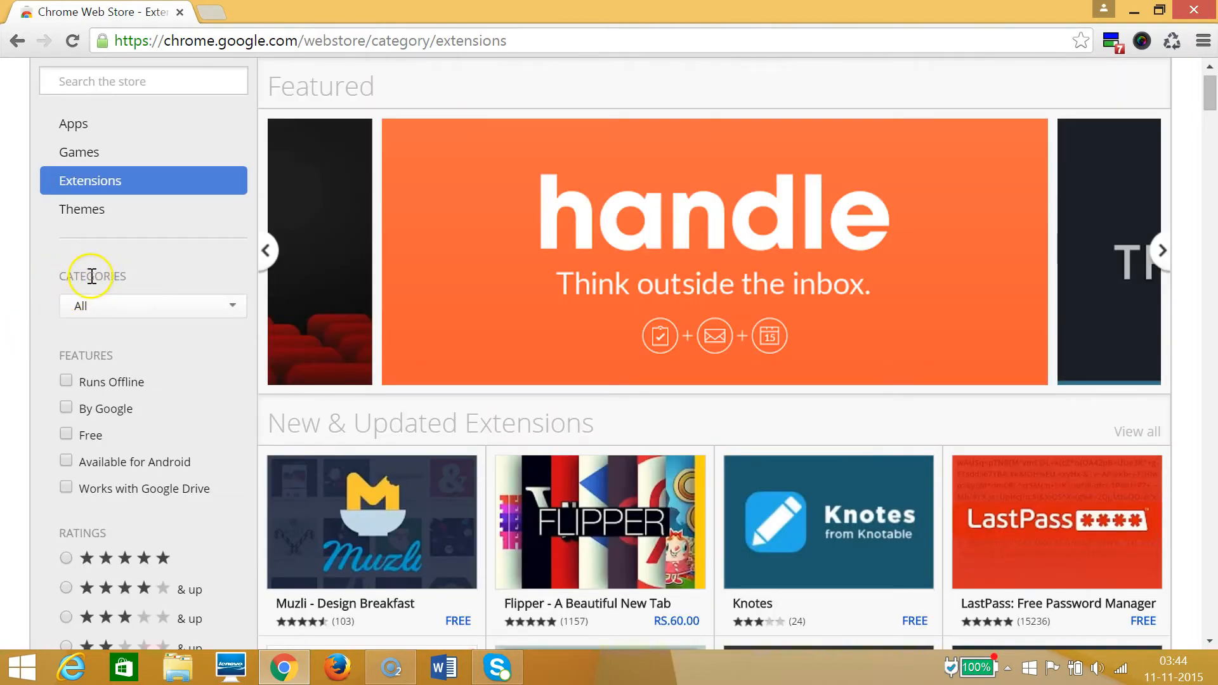
pyautogui.click(153, 305)
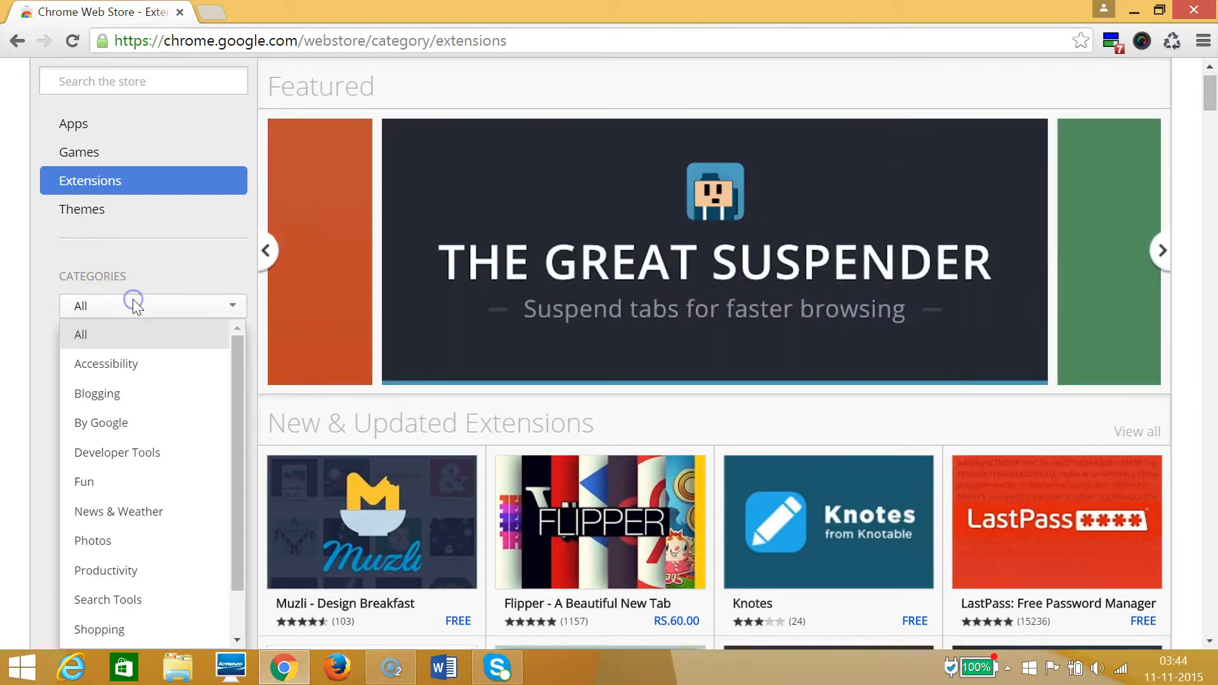
pyautogui.moveTo(138, 392)
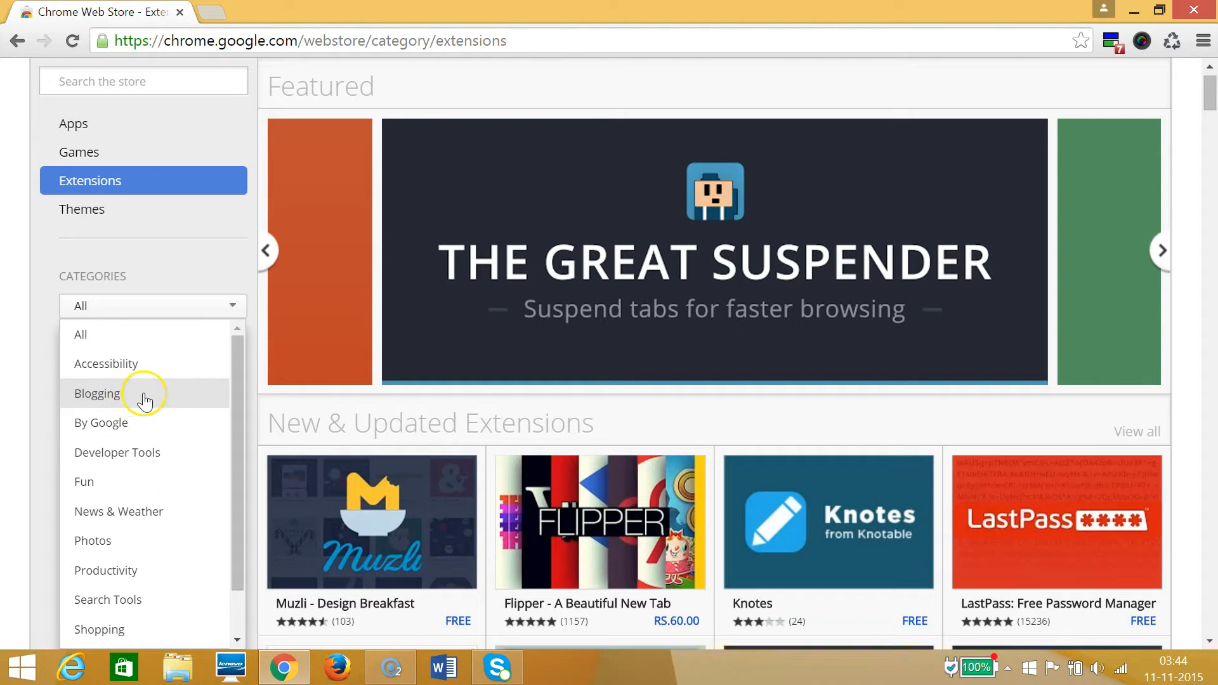
pyautogui.click(97, 393)
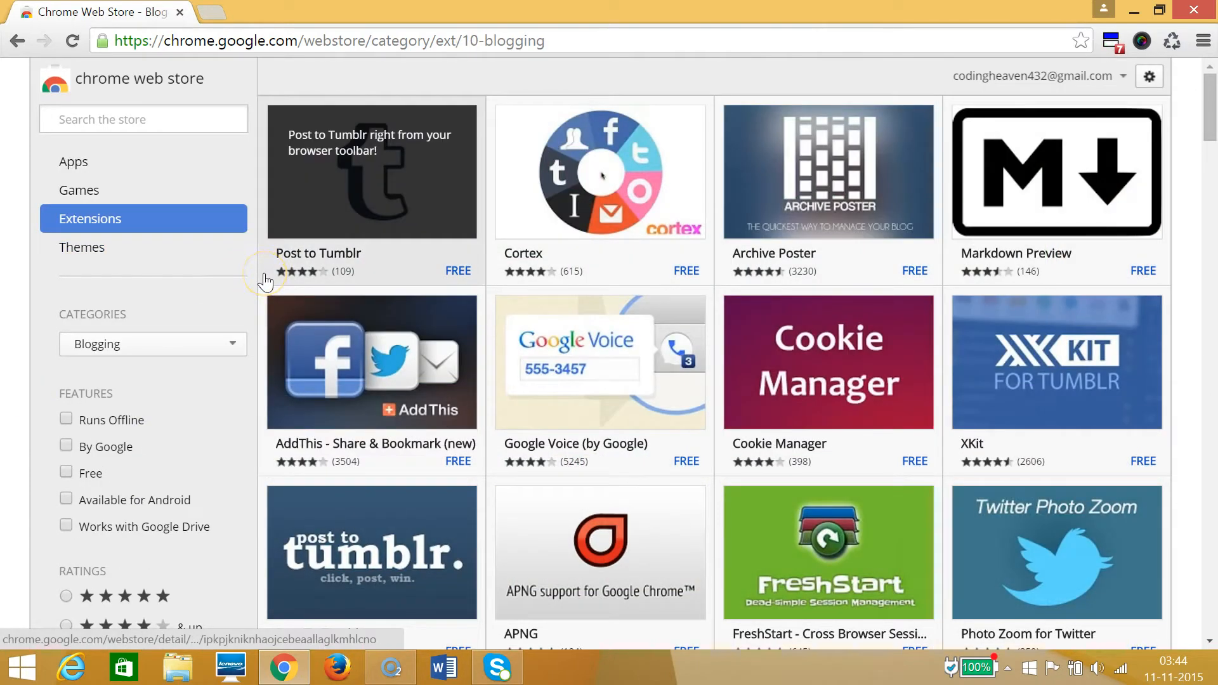
pyautogui.moveTo(262, 303)
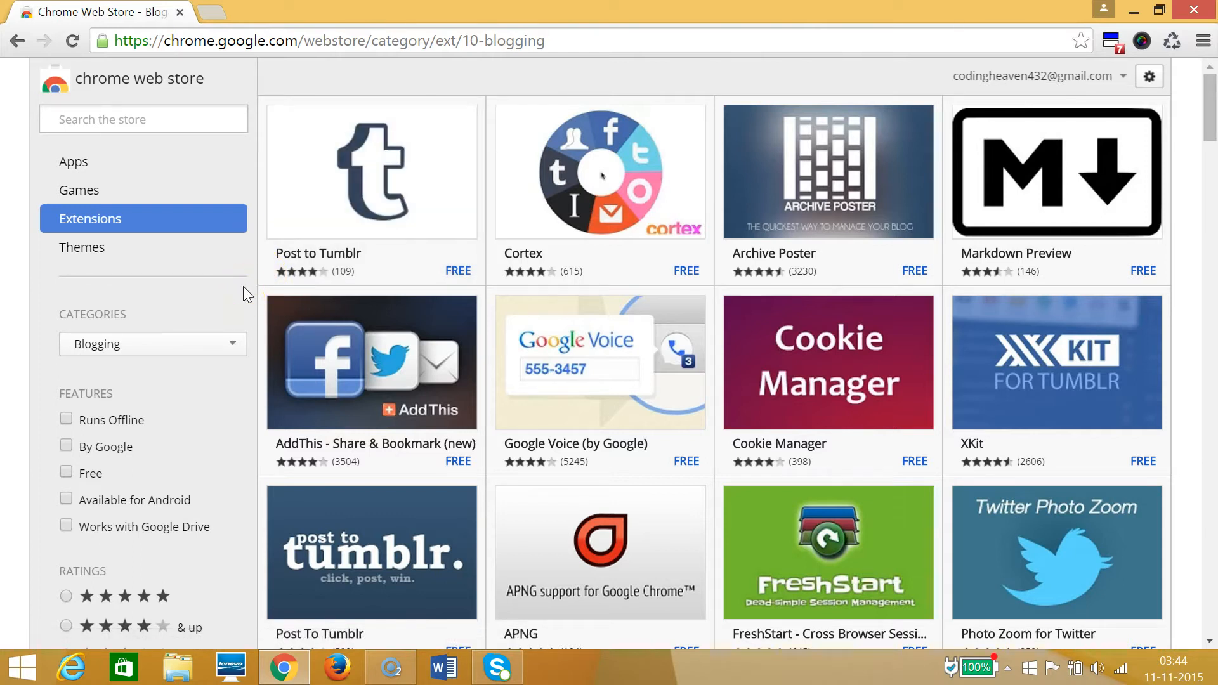
pyautogui.moveTo(601, 170)
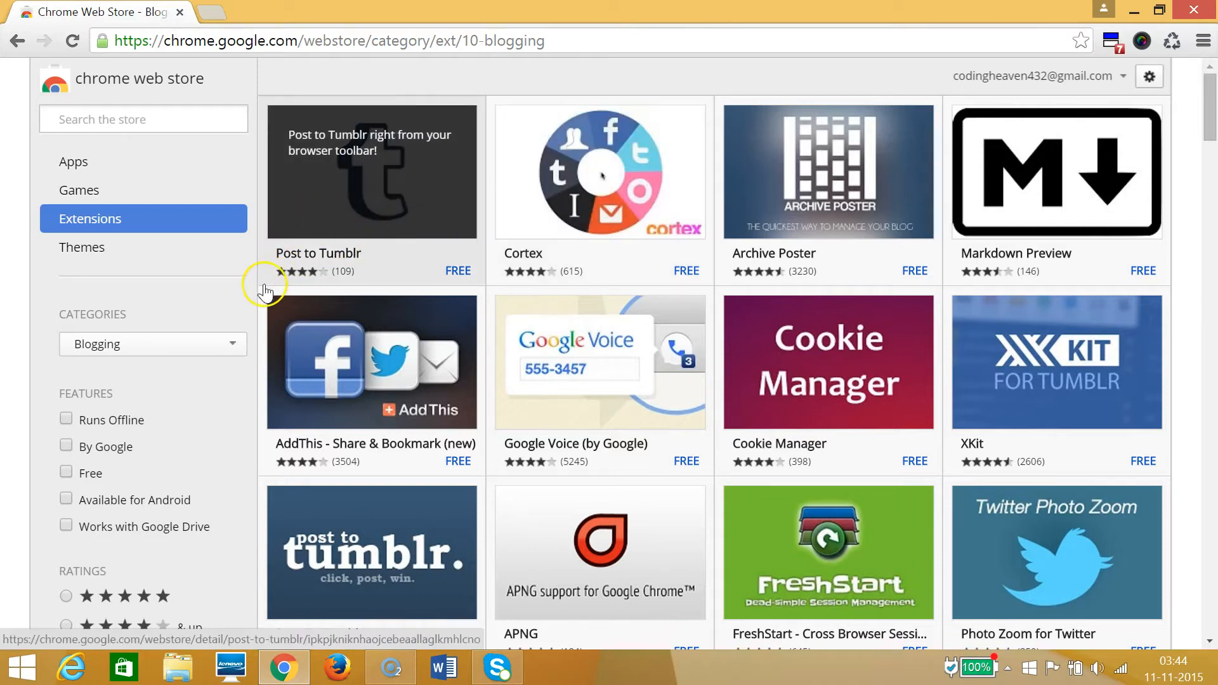
pyautogui.moveTo(578, 210)
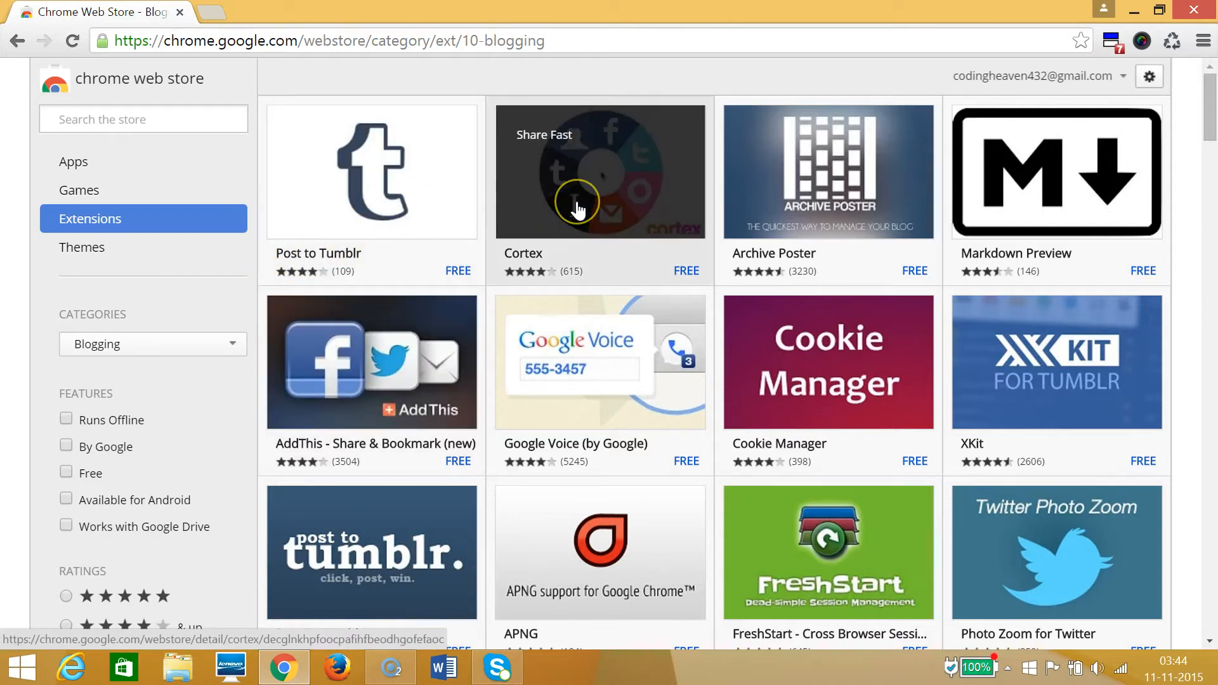
pyautogui.moveTo(610, 386)
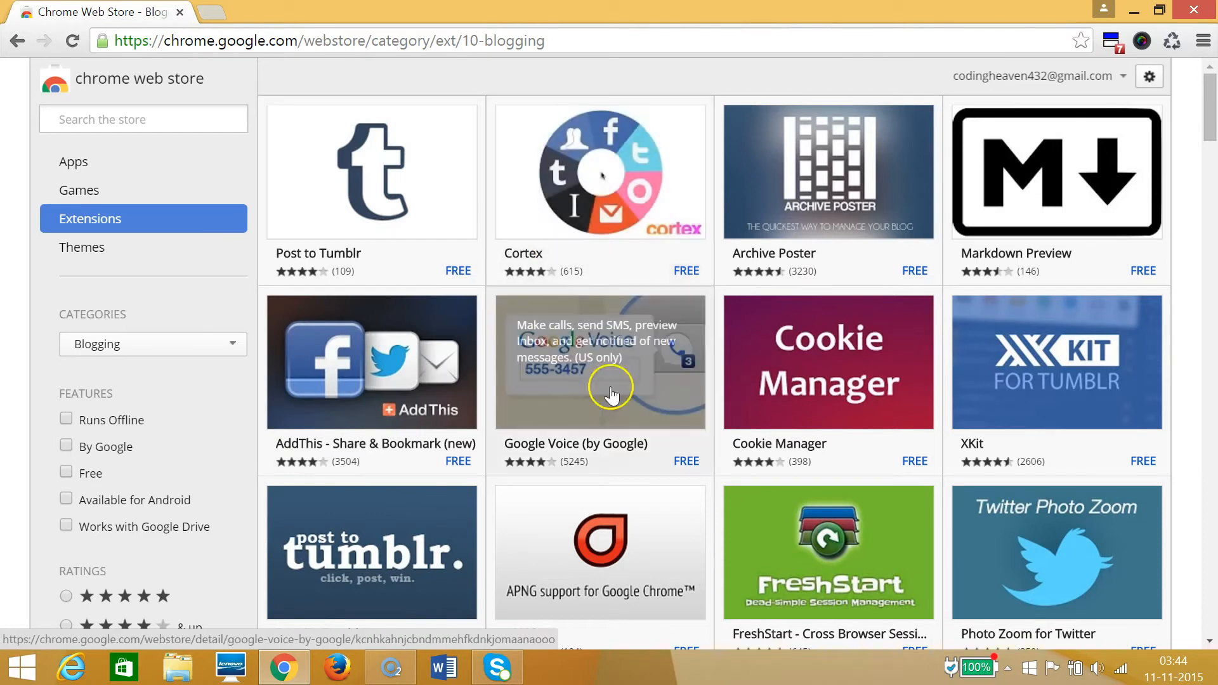
pyautogui.moveTo(294, 392)
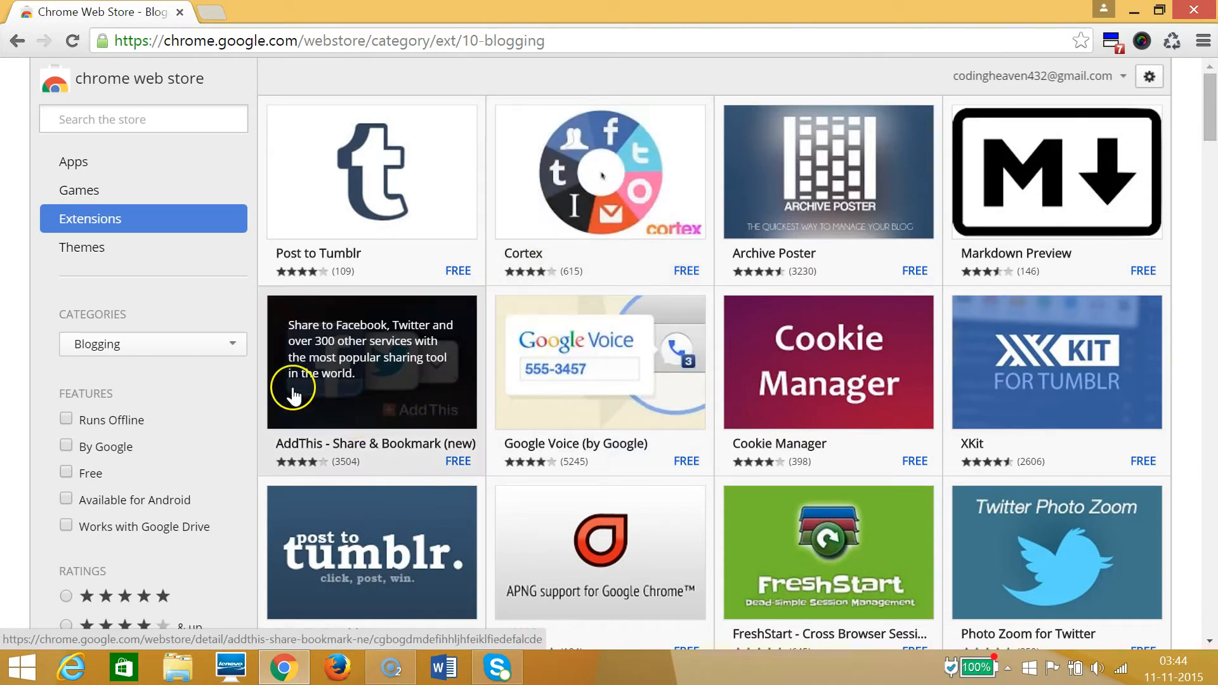
pyautogui.moveTo(957, 578)
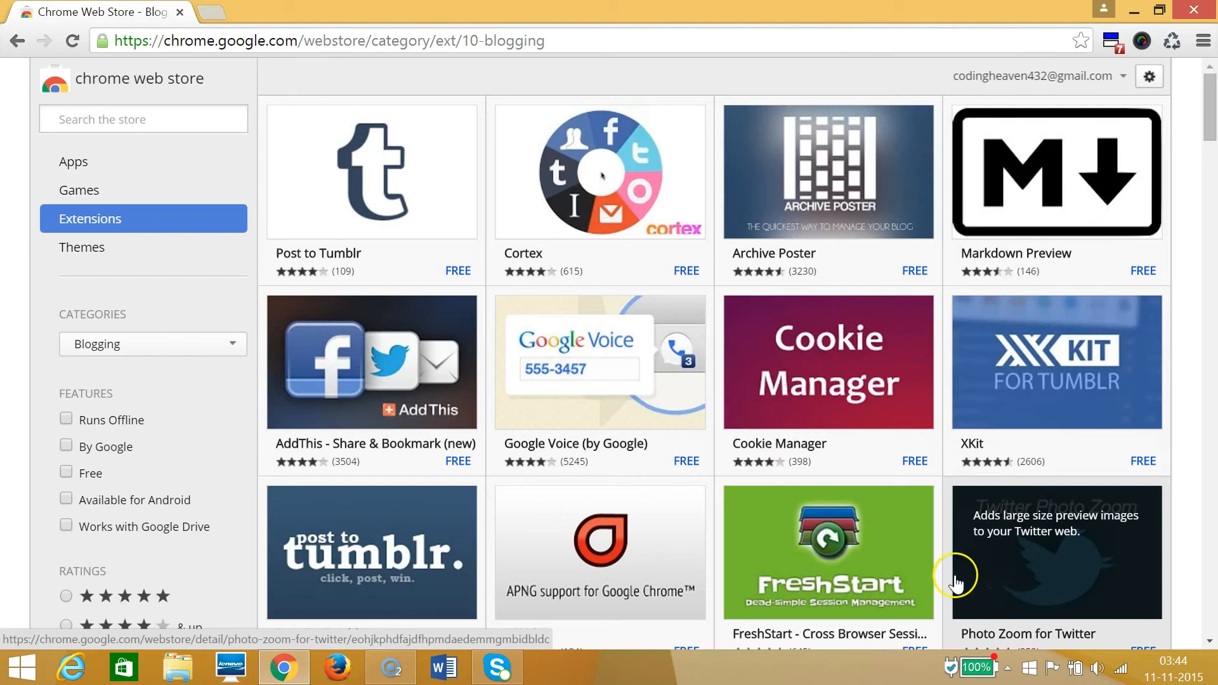
pyautogui.moveTo(723, 457)
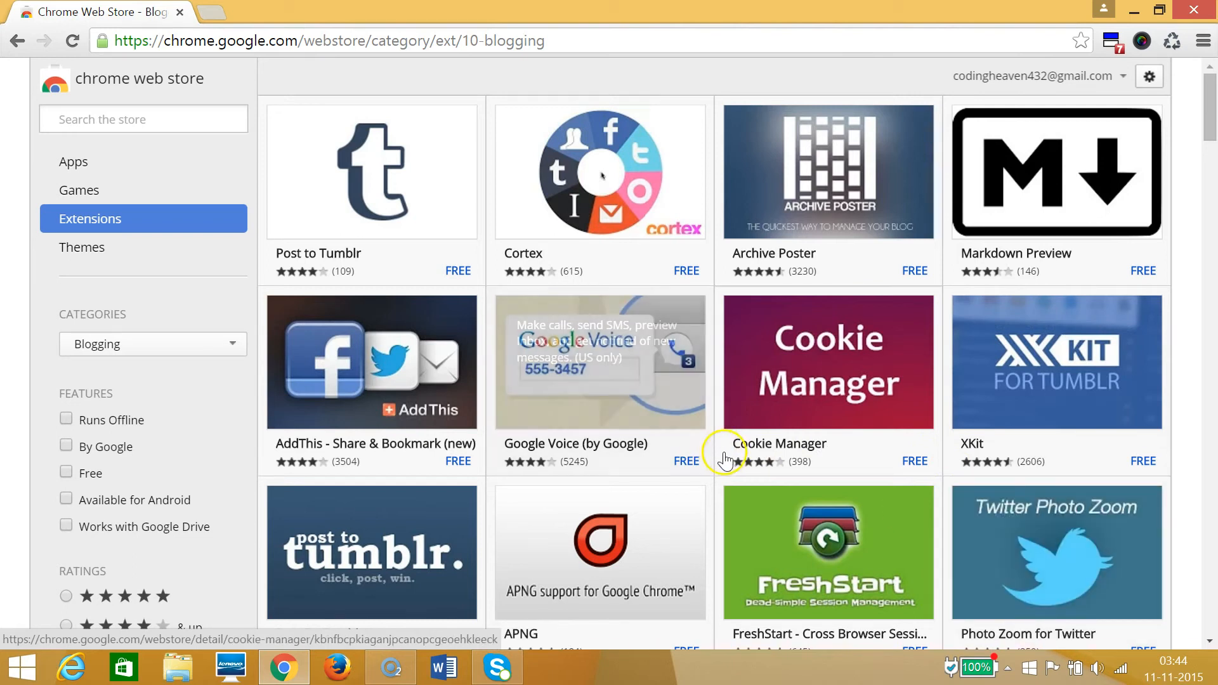
pyautogui.scroll(-3)
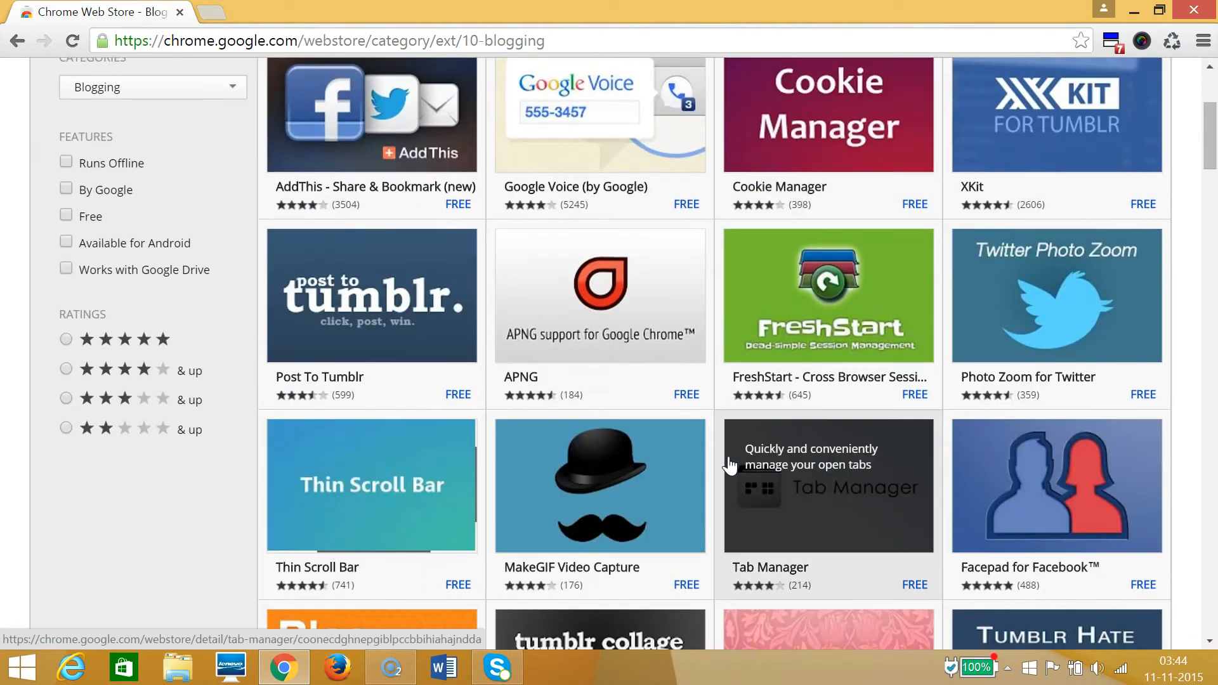
pyautogui.scroll(3)
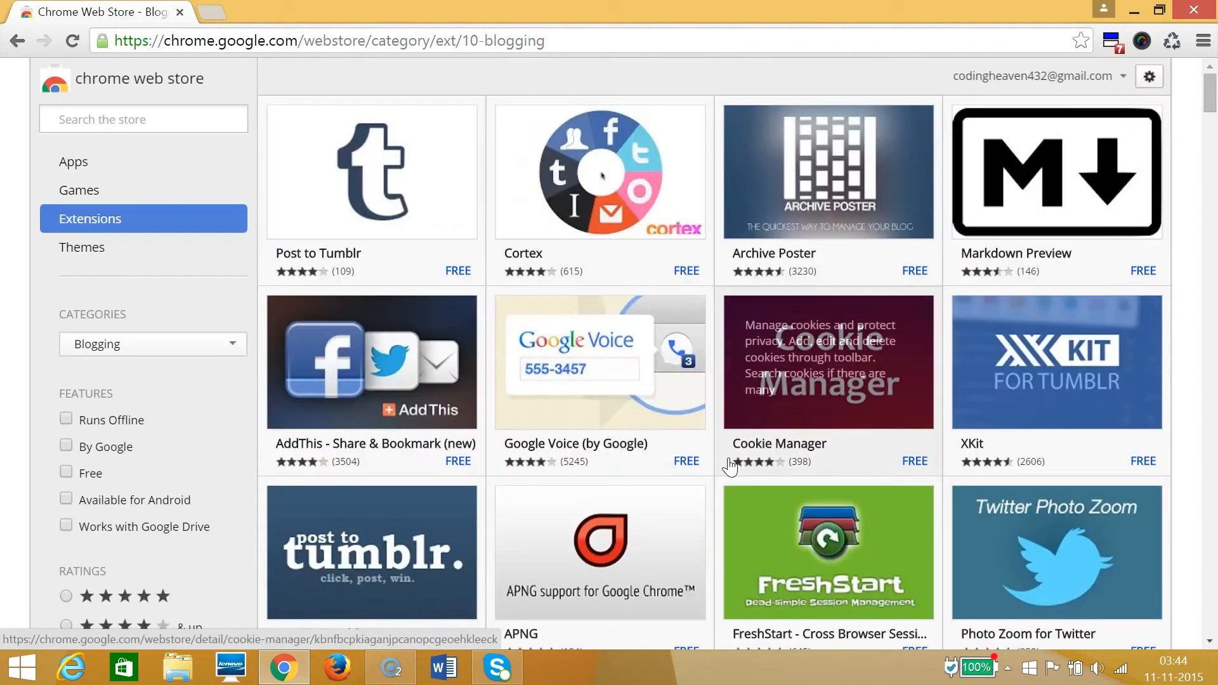
pyautogui.scroll(-3)
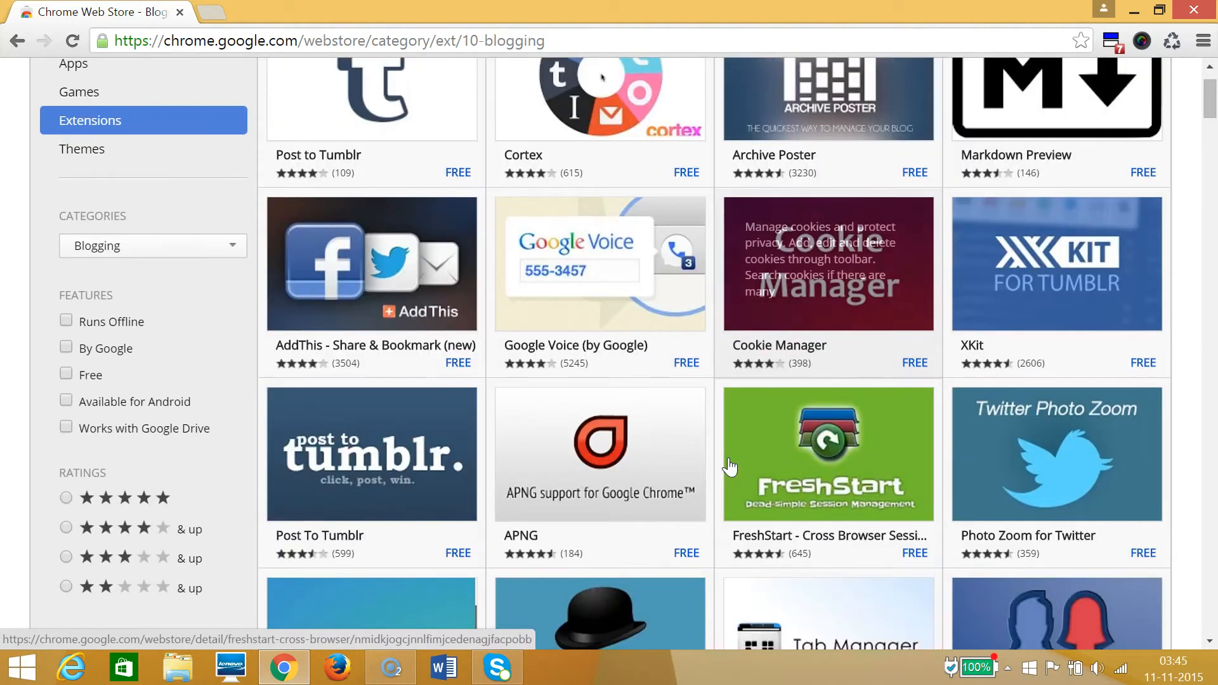
pyautogui.moveTo(381, 305)
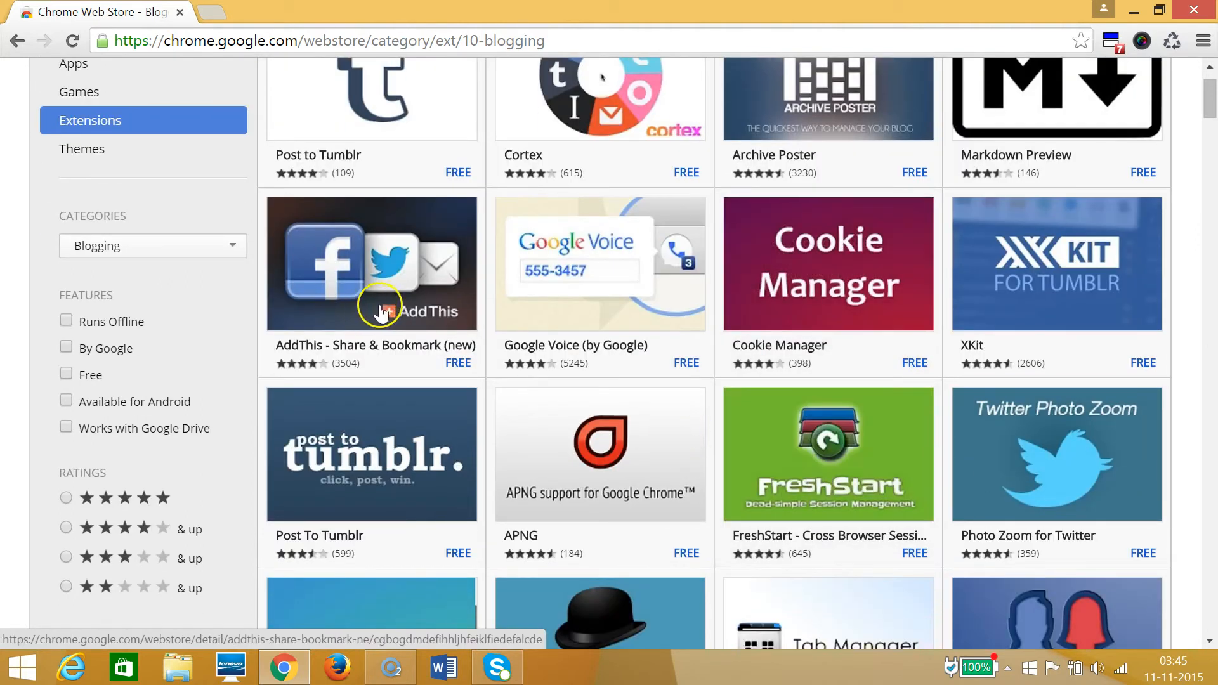
pyautogui.moveTo(371, 263)
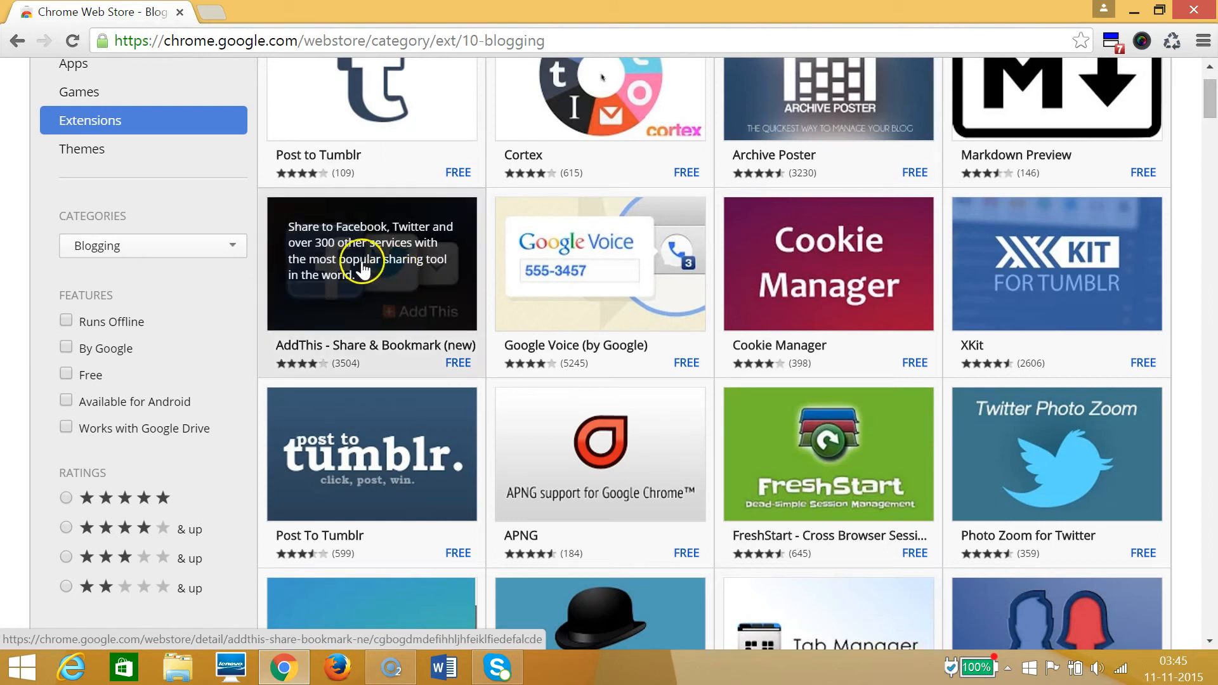
pyautogui.moveTo(381, 259)
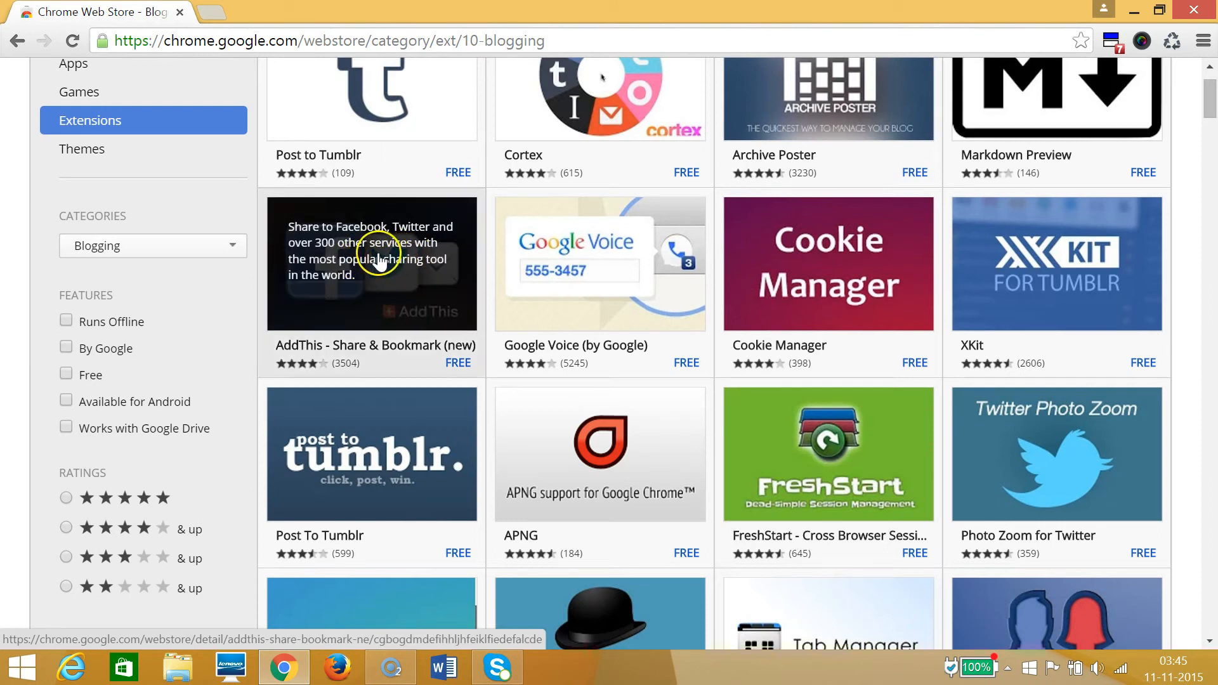
# Open AddThis - Share & Bookmark (new) details and view its Reviews, Support and Related tabs
pyautogui.click(373, 264)
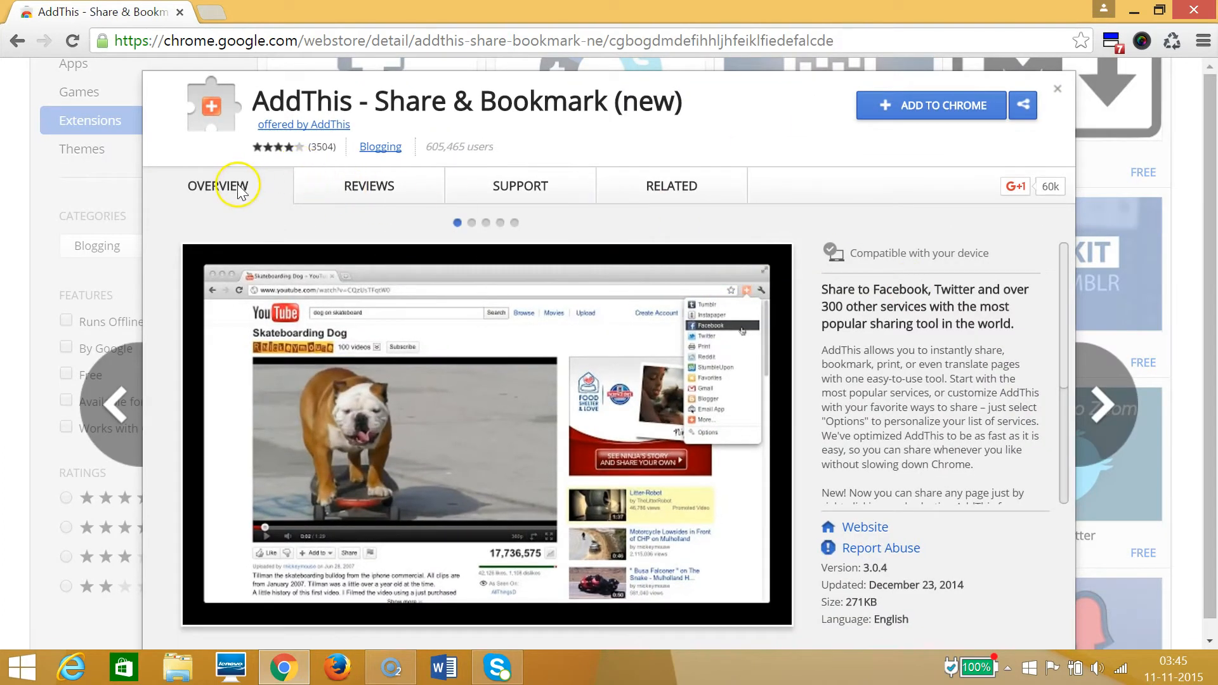
pyautogui.moveTo(847, 320)
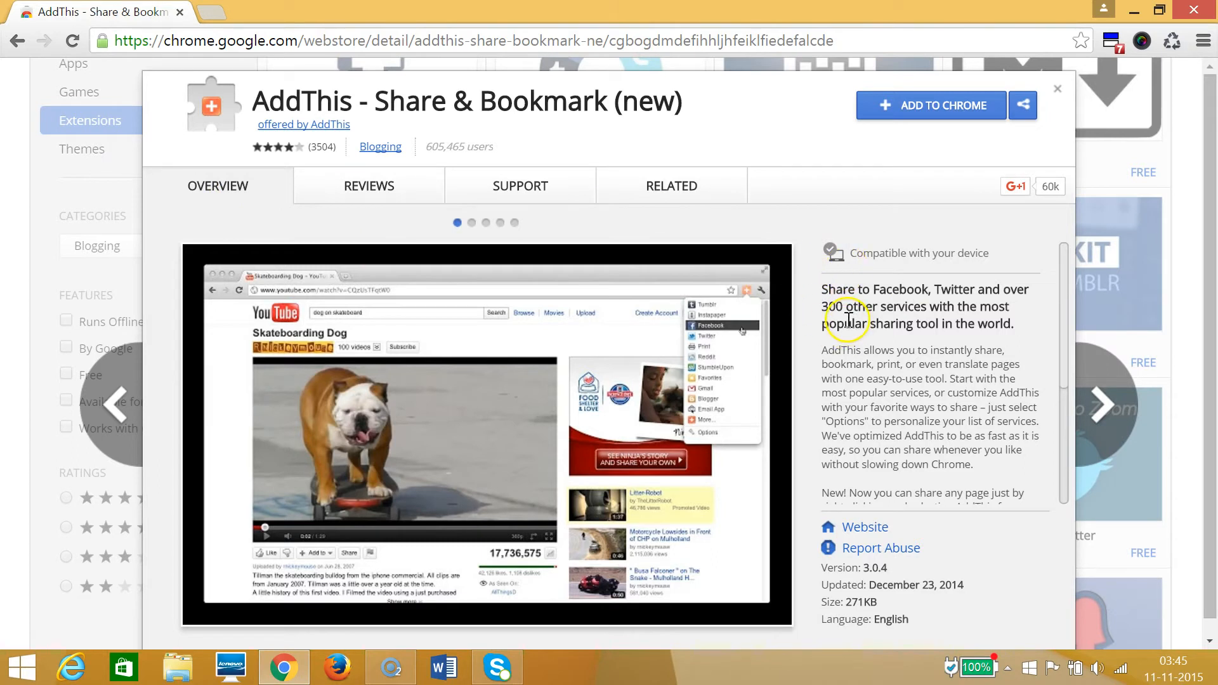
pyautogui.moveTo(874, 311)
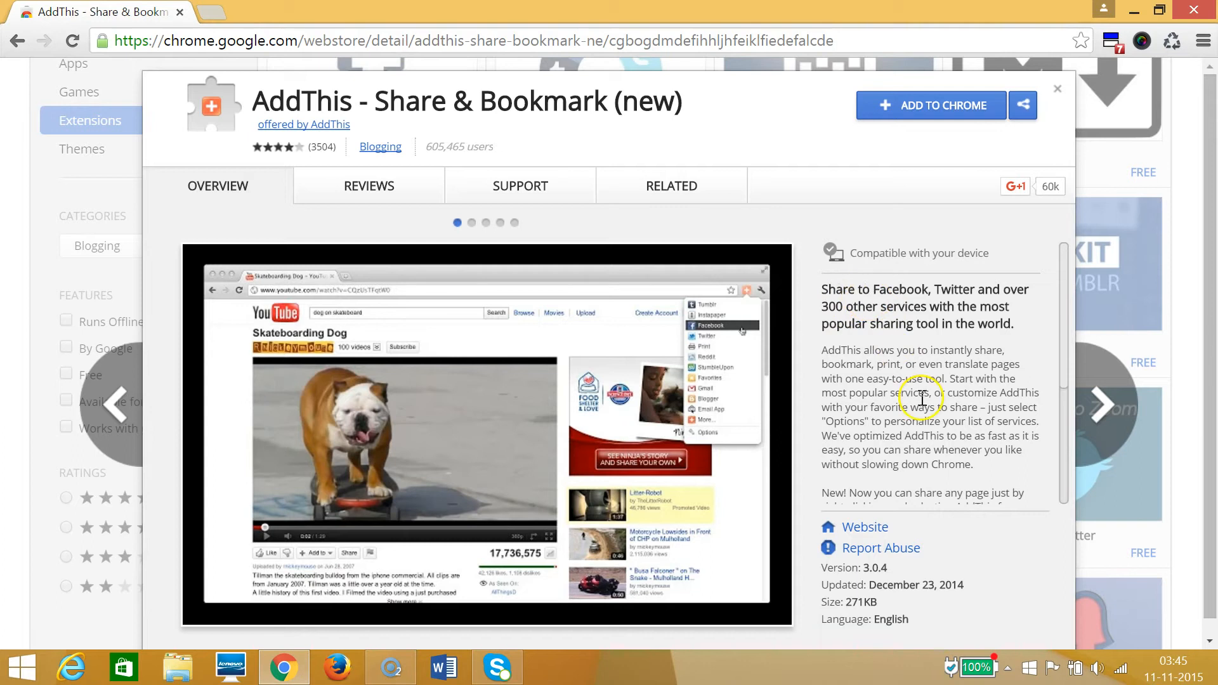
pyautogui.click(368, 186)
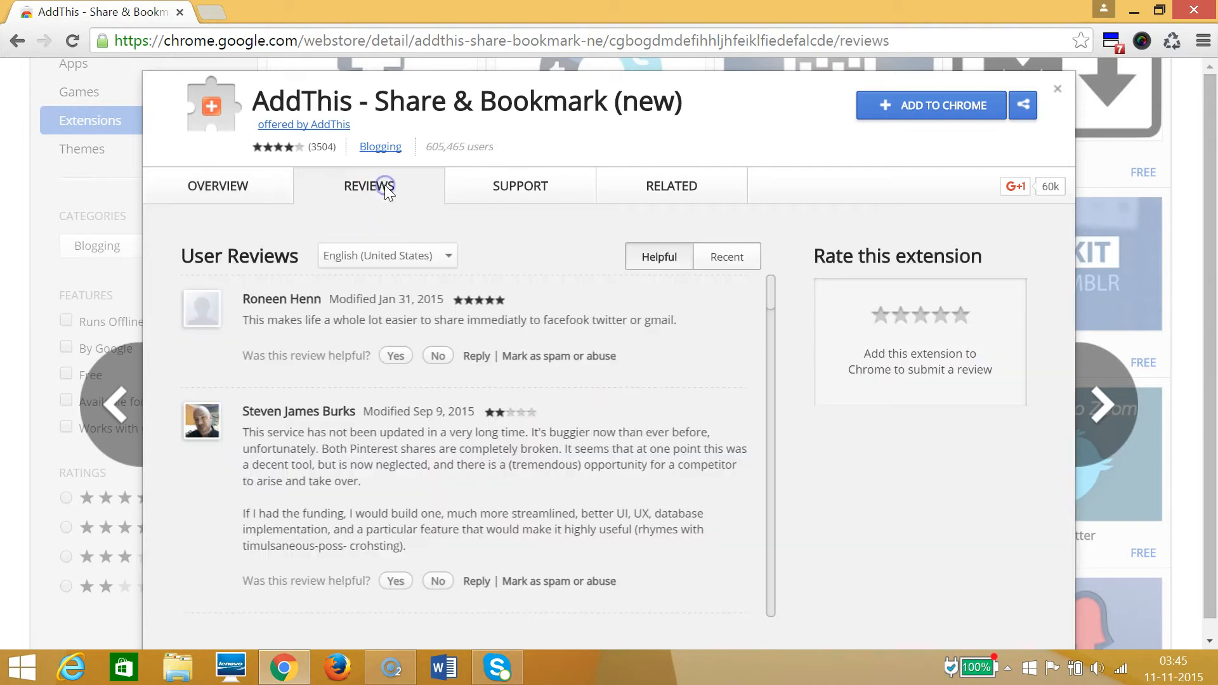
pyautogui.moveTo(584, 356)
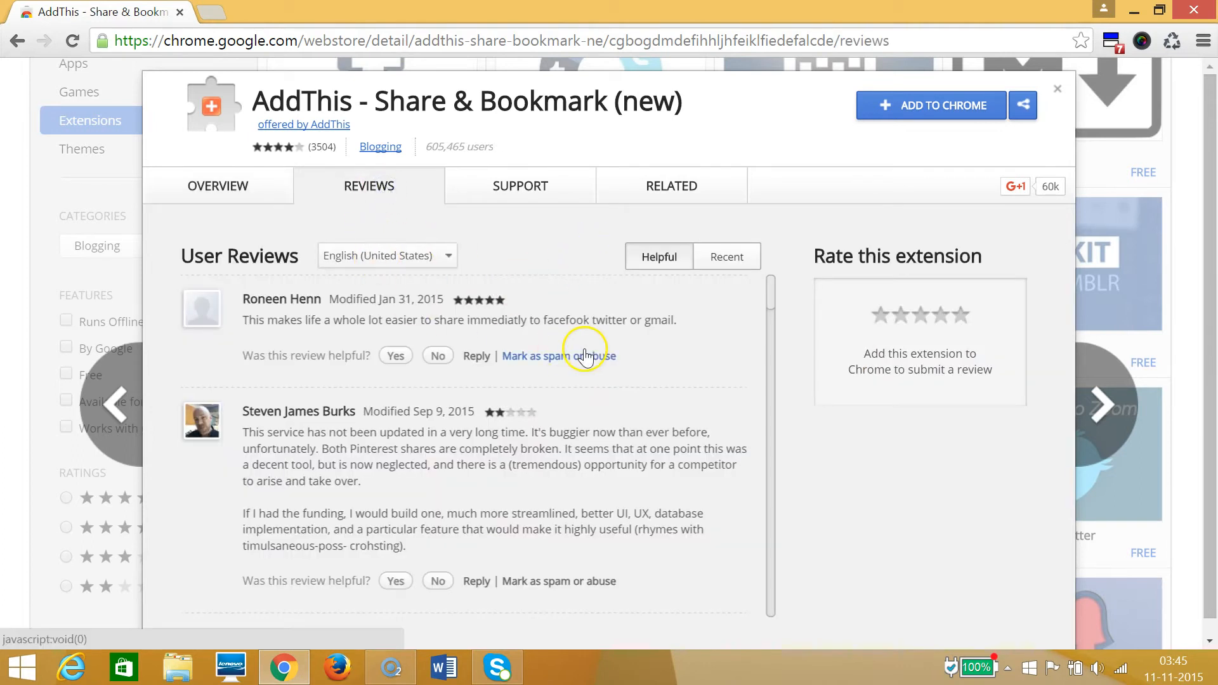
pyautogui.moveTo(539, 194)
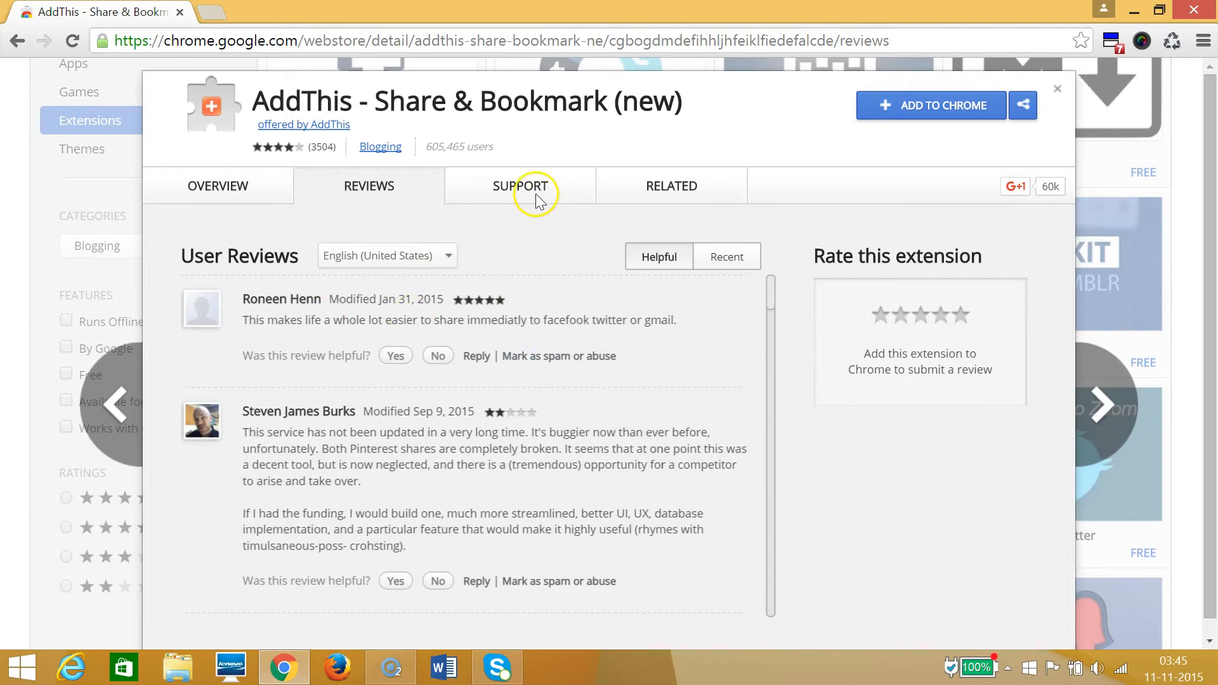
pyautogui.click(520, 186)
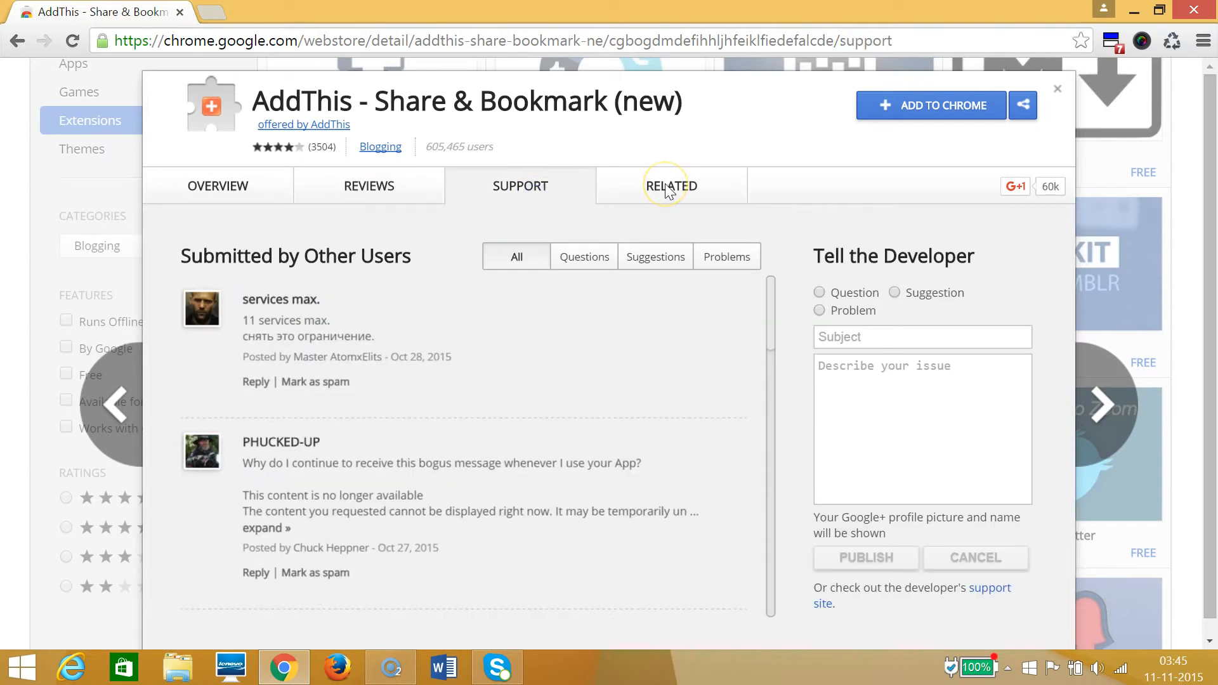
pyautogui.click(670, 186)
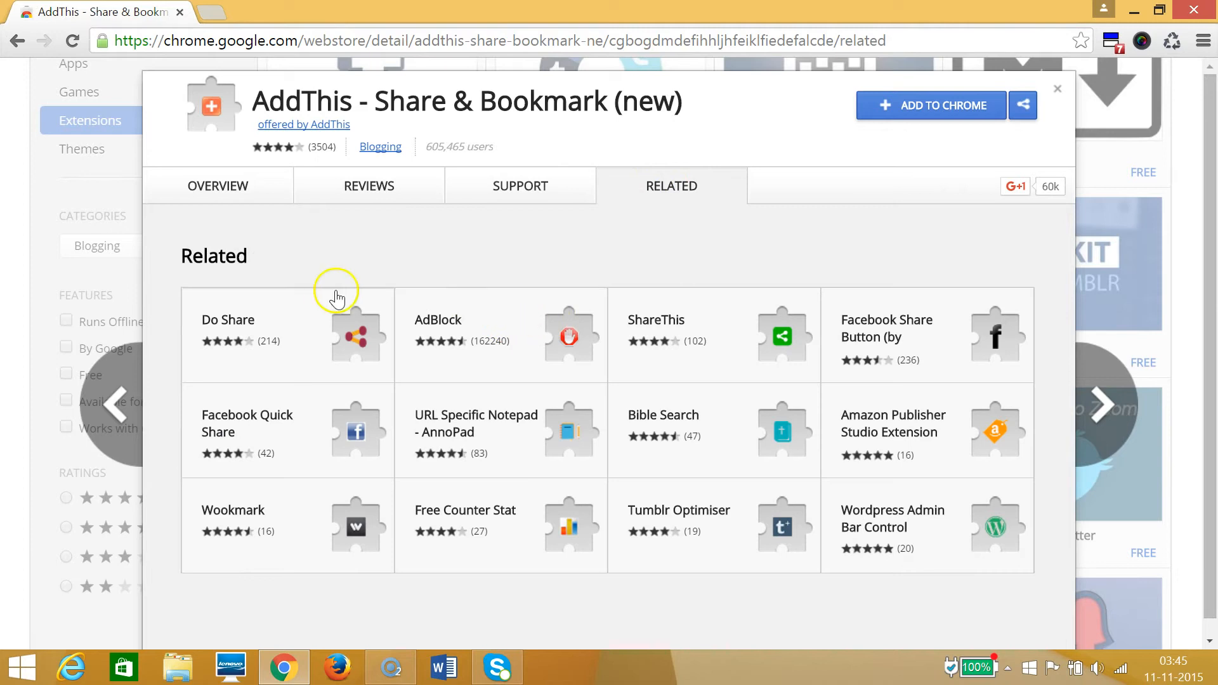
pyautogui.moveTo(500, 334)
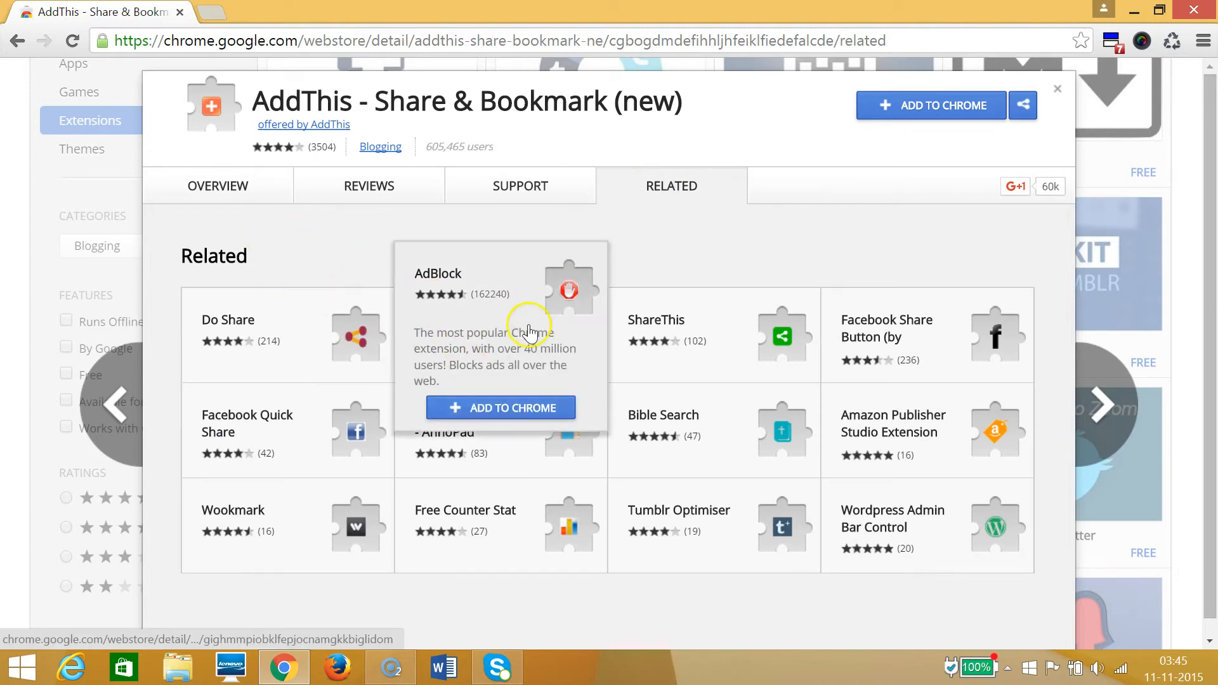
pyautogui.moveTo(897, 237)
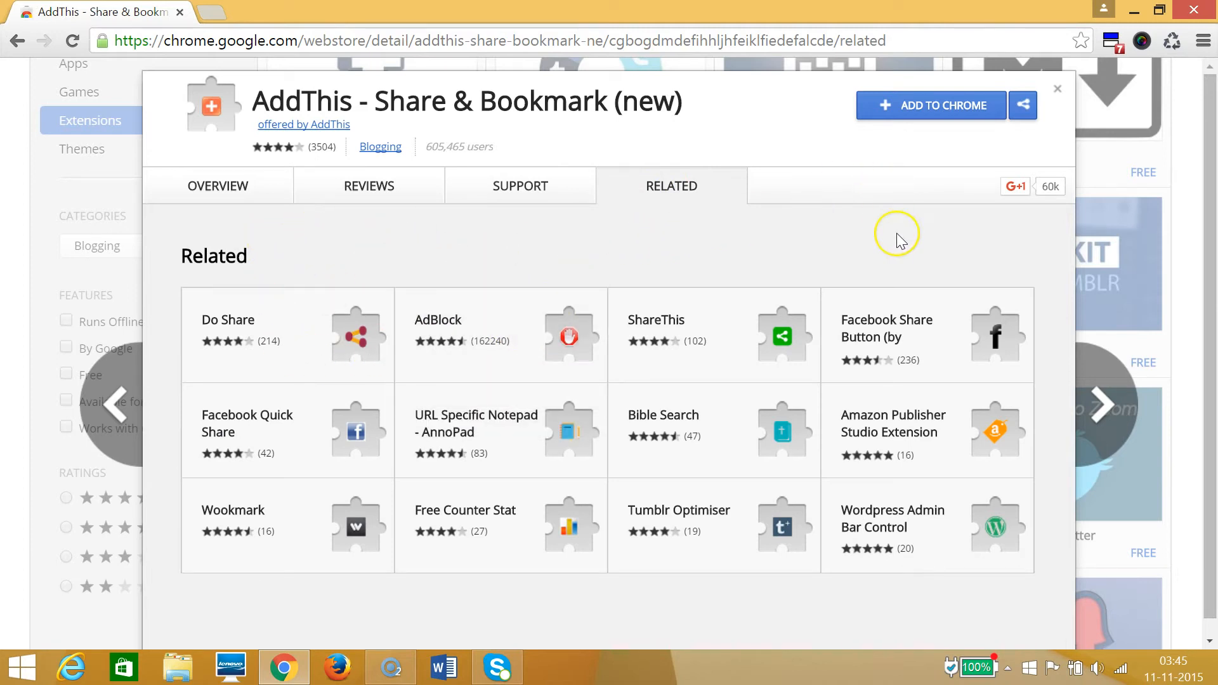
pyautogui.moveTo(816, 210)
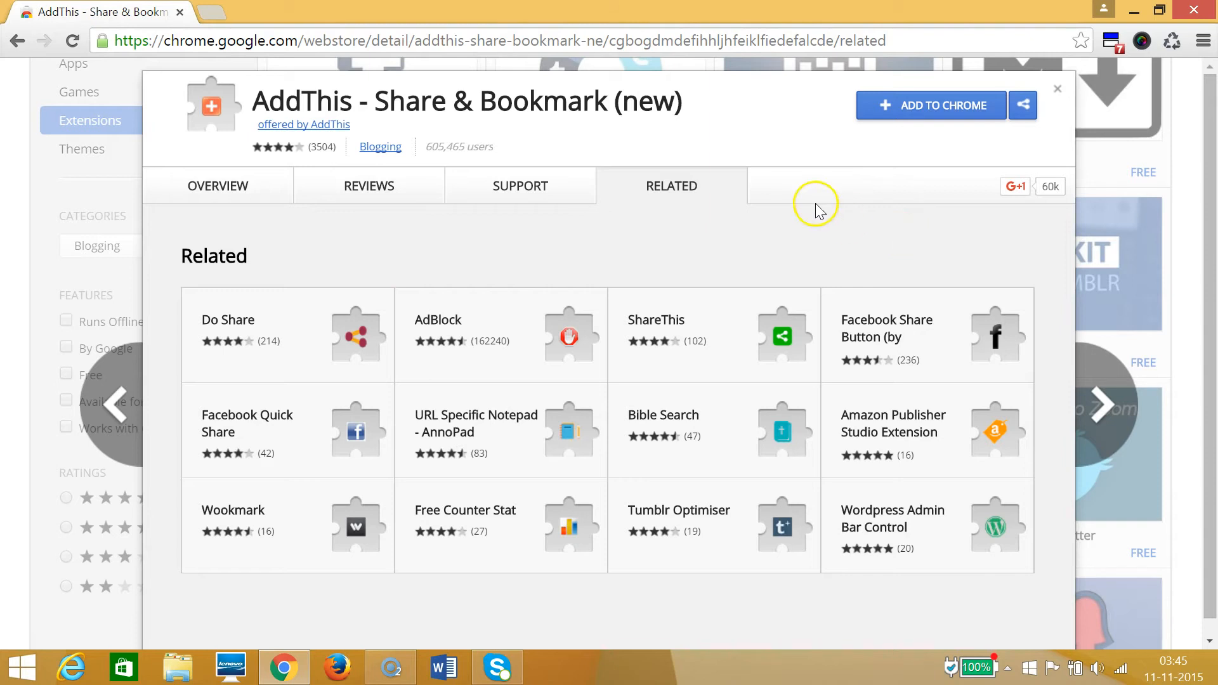
pyautogui.moveTo(868, 124)
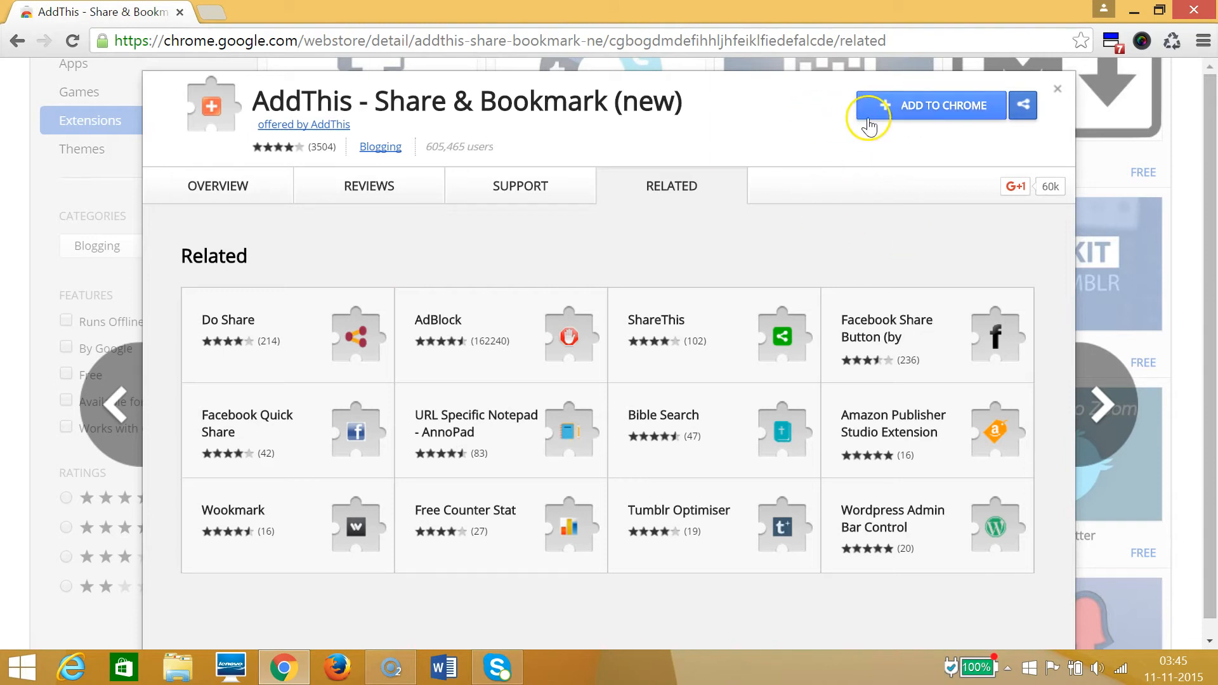
pyautogui.moveTo(889, 120)
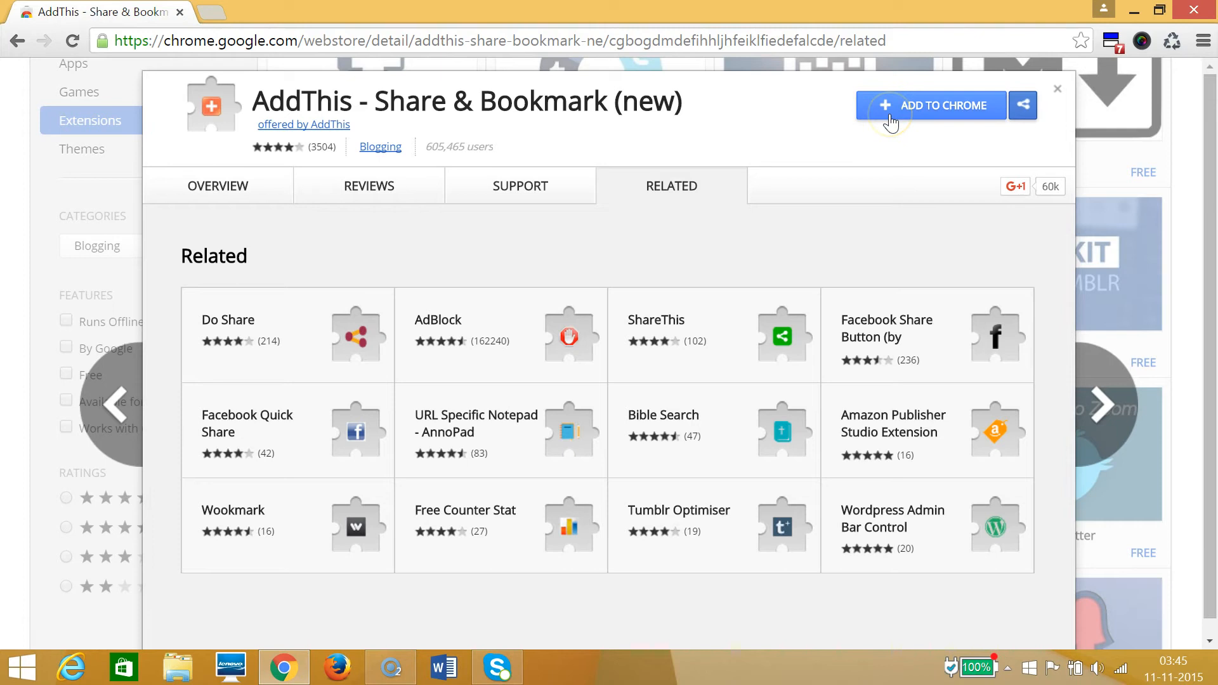
pyautogui.moveTo(900, 166)
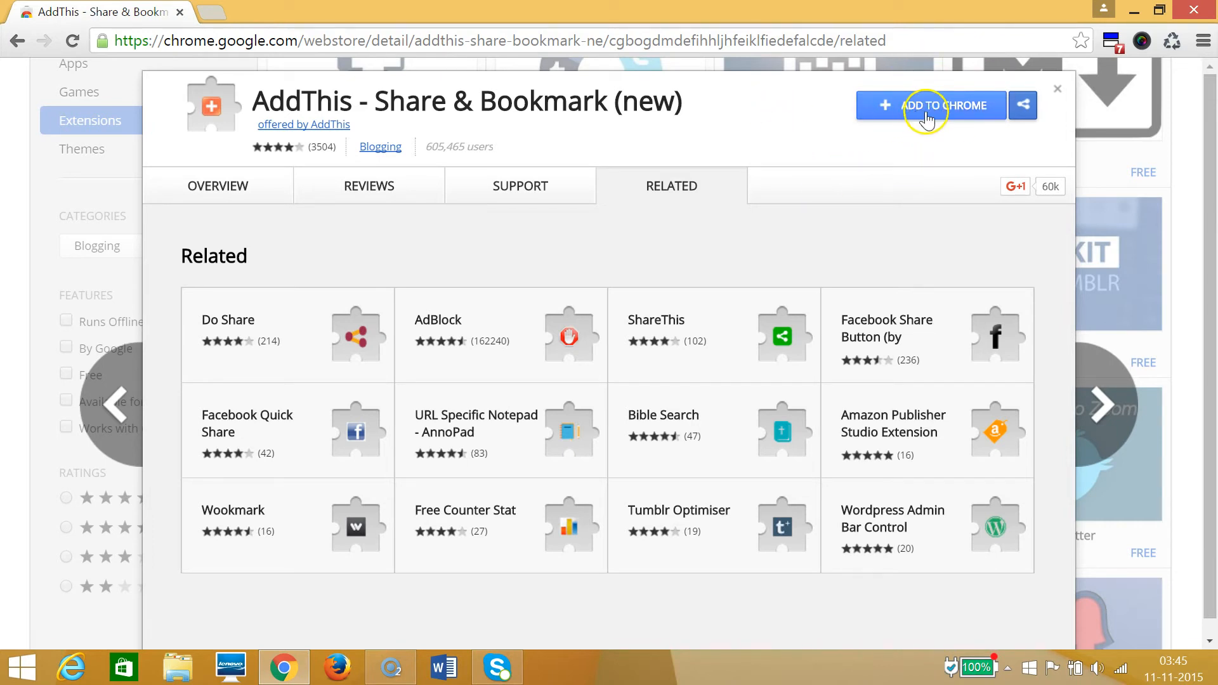
# Add AddThis - Share & Bookmark (new) to Chrome and confirm the permission prompt
pyautogui.click(931, 104)
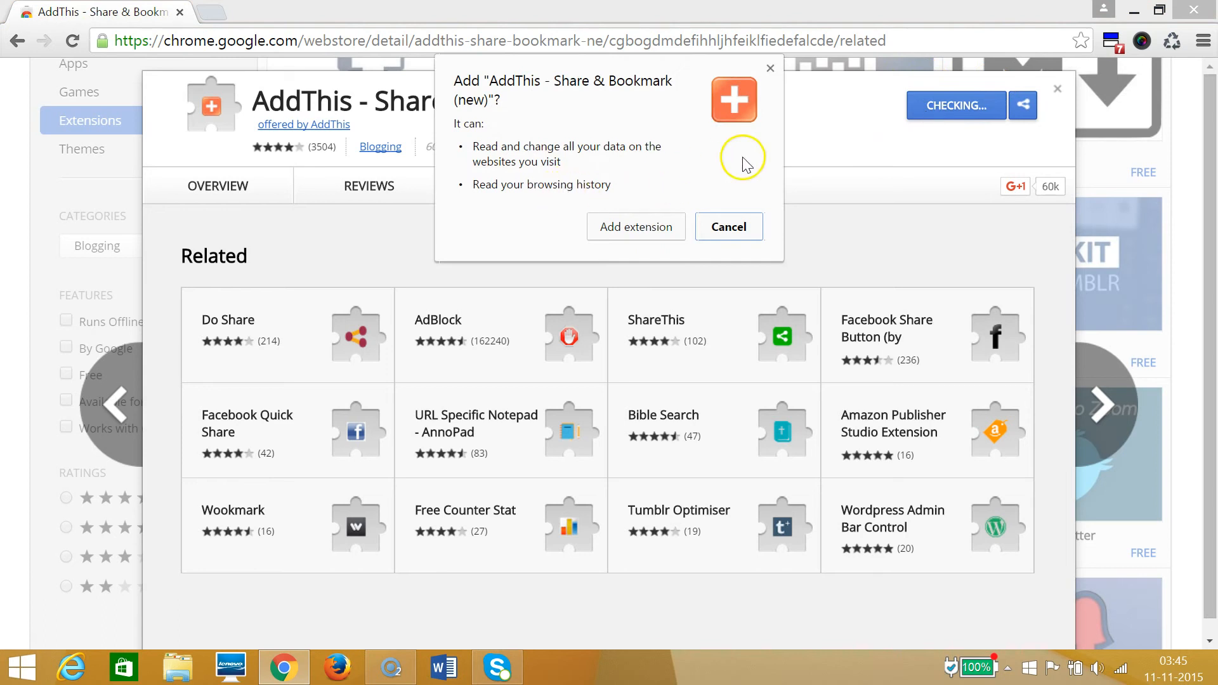
pyautogui.moveTo(543, 172)
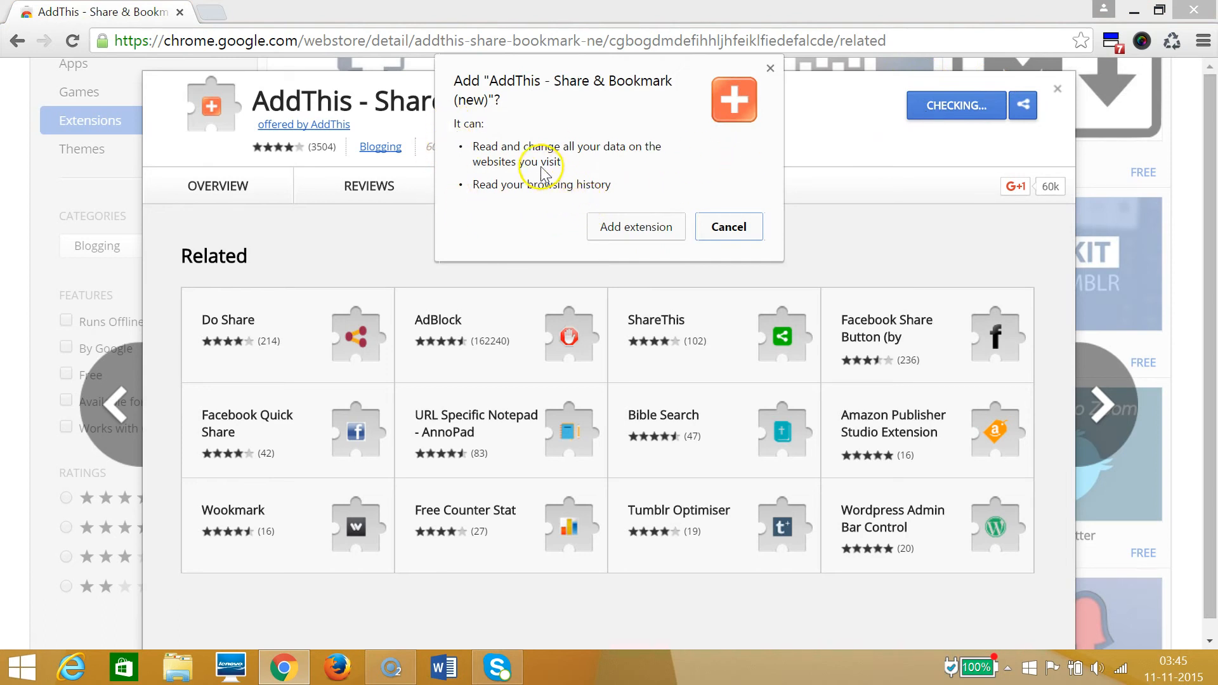
pyautogui.moveTo(492, 230)
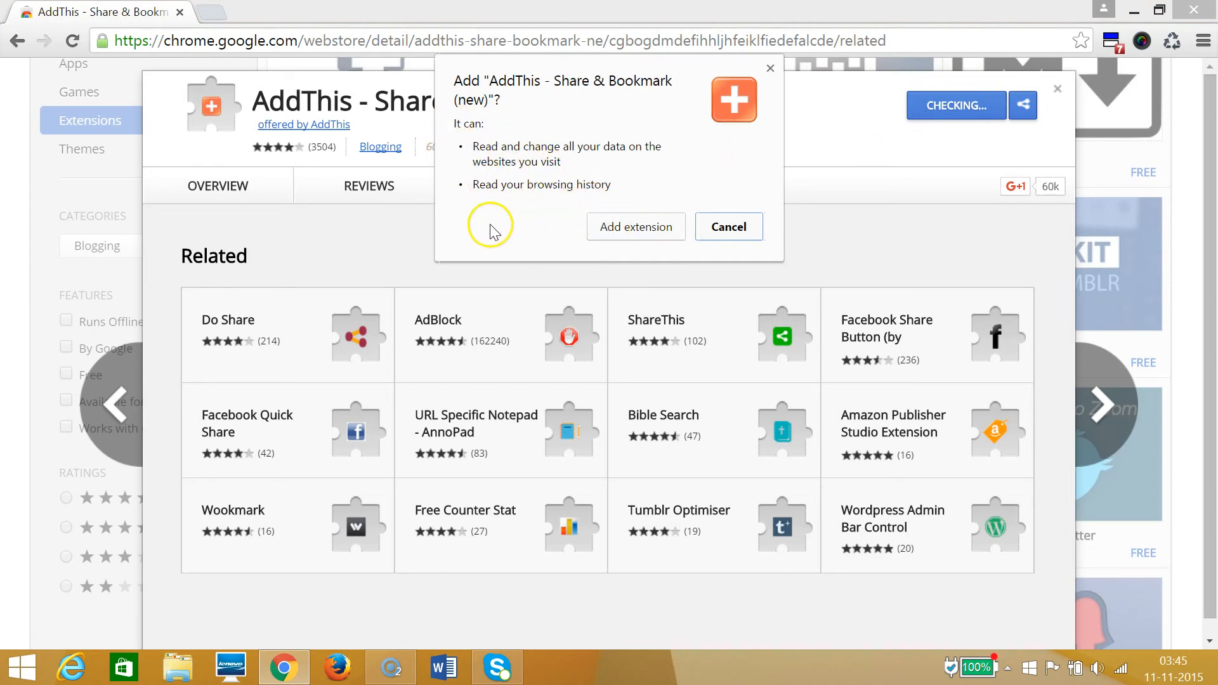
pyautogui.click(728, 226)
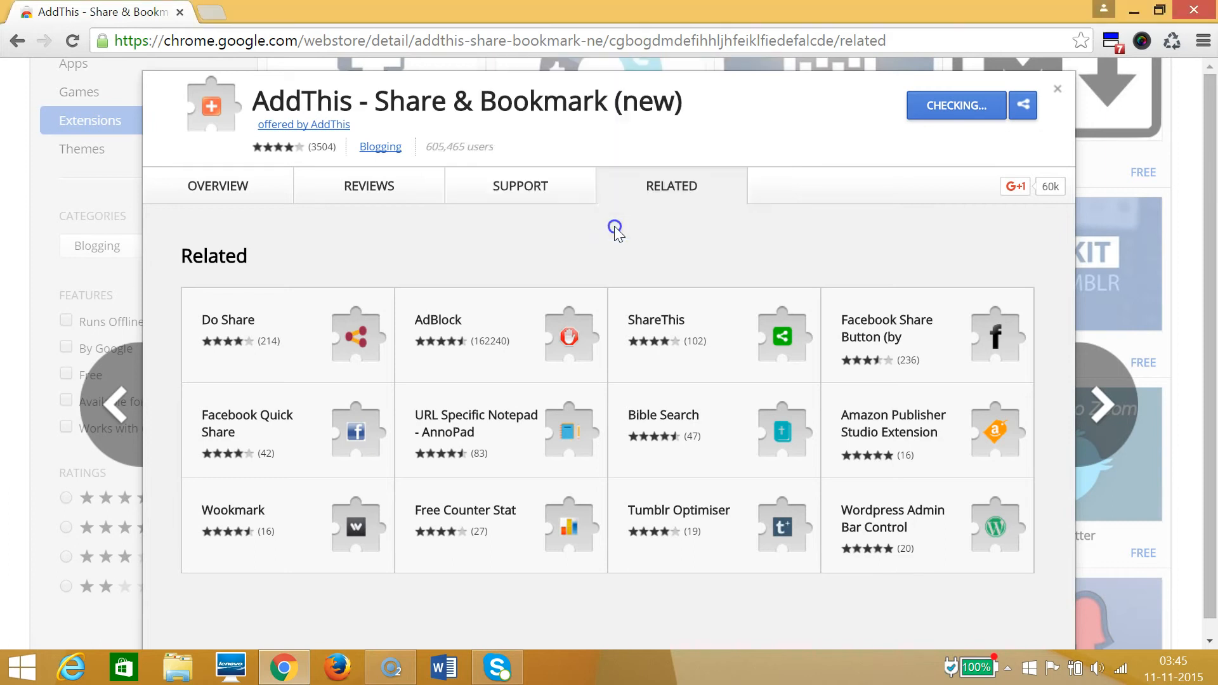
pyautogui.moveTo(617, 234)
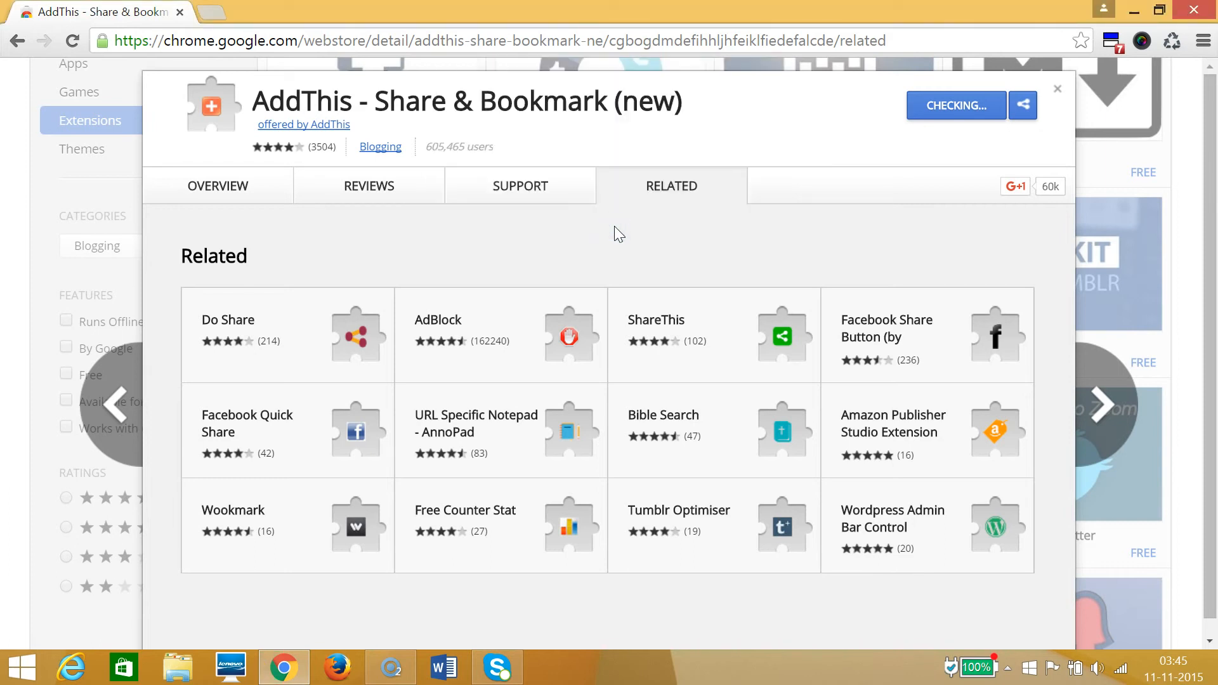
pyautogui.click(955, 104)
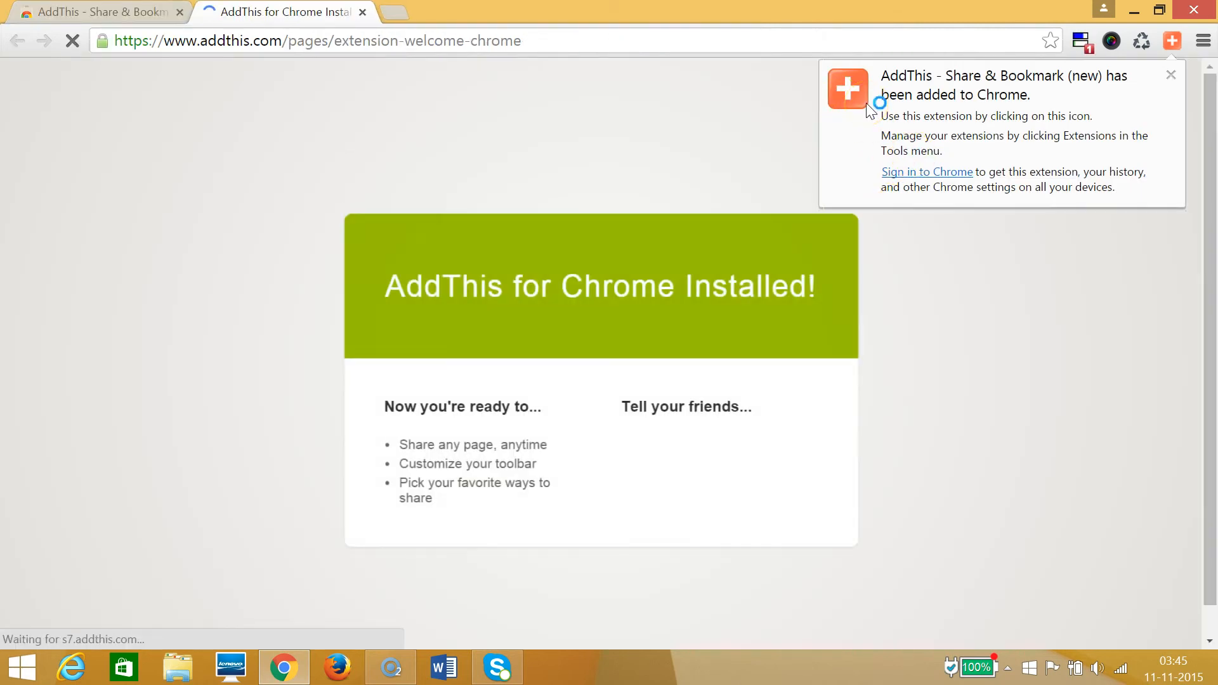
# Show the AddThis toolbar share menu, then return to the Web Store tab
pyautogui.click(1173, 41)
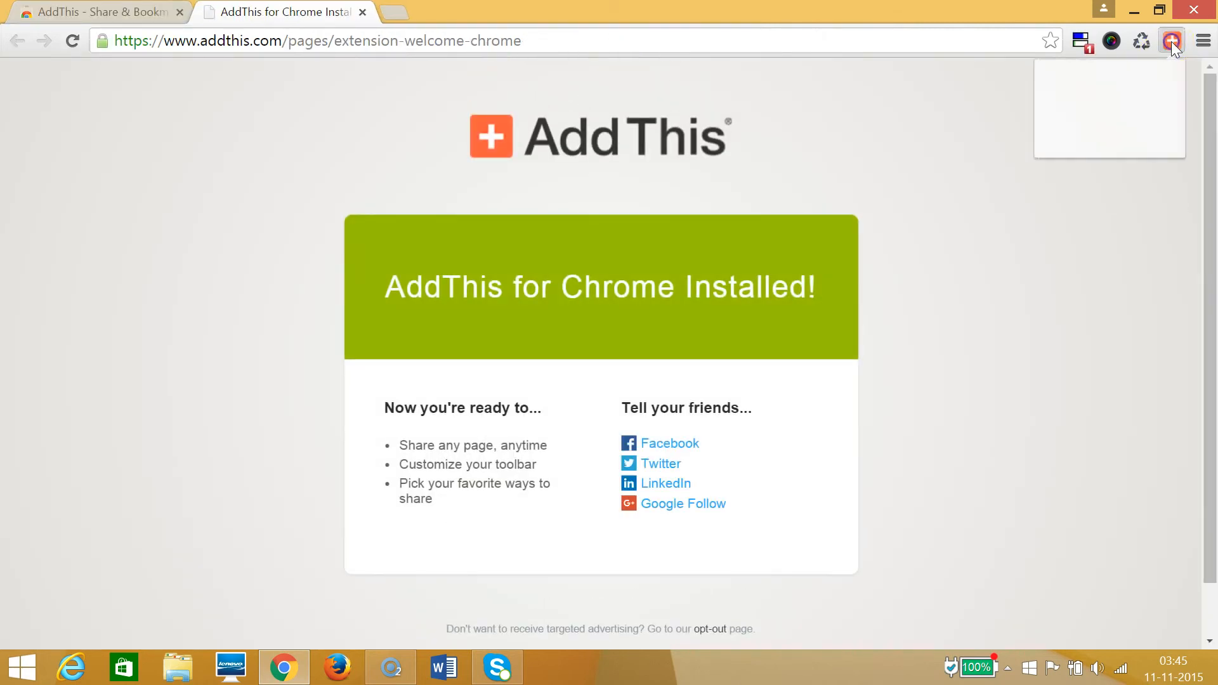
pyautogui.click(1173, 41)
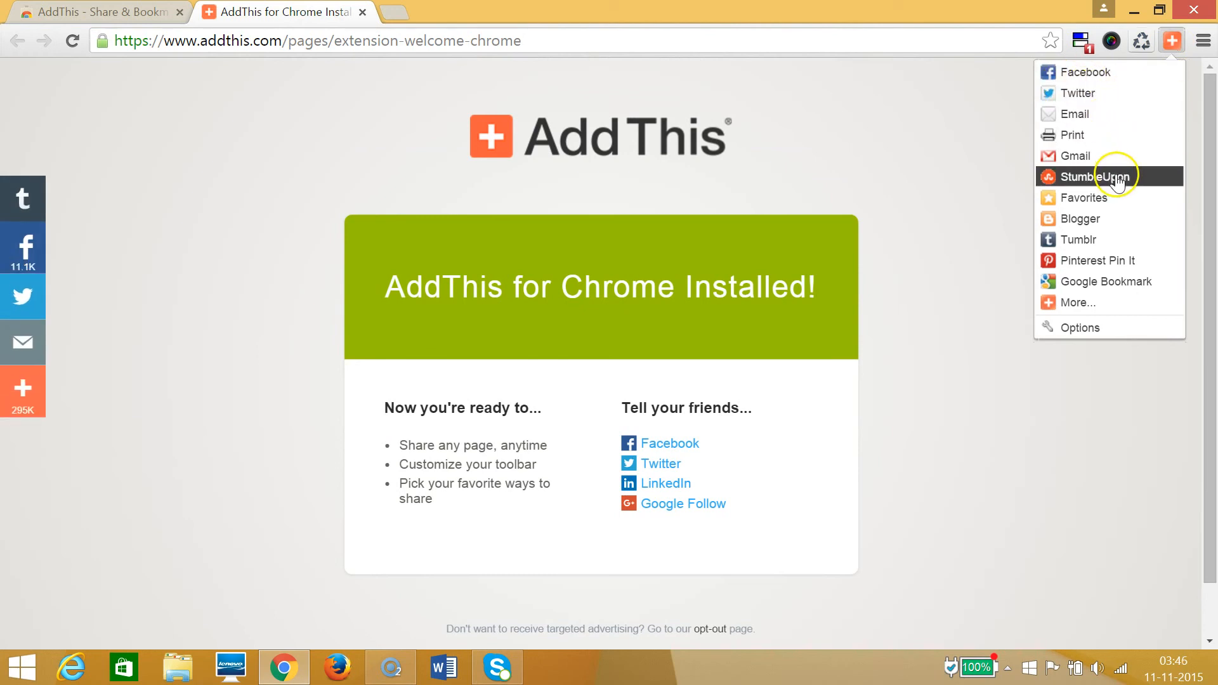
pyautogui.moveTo(1101, 156)
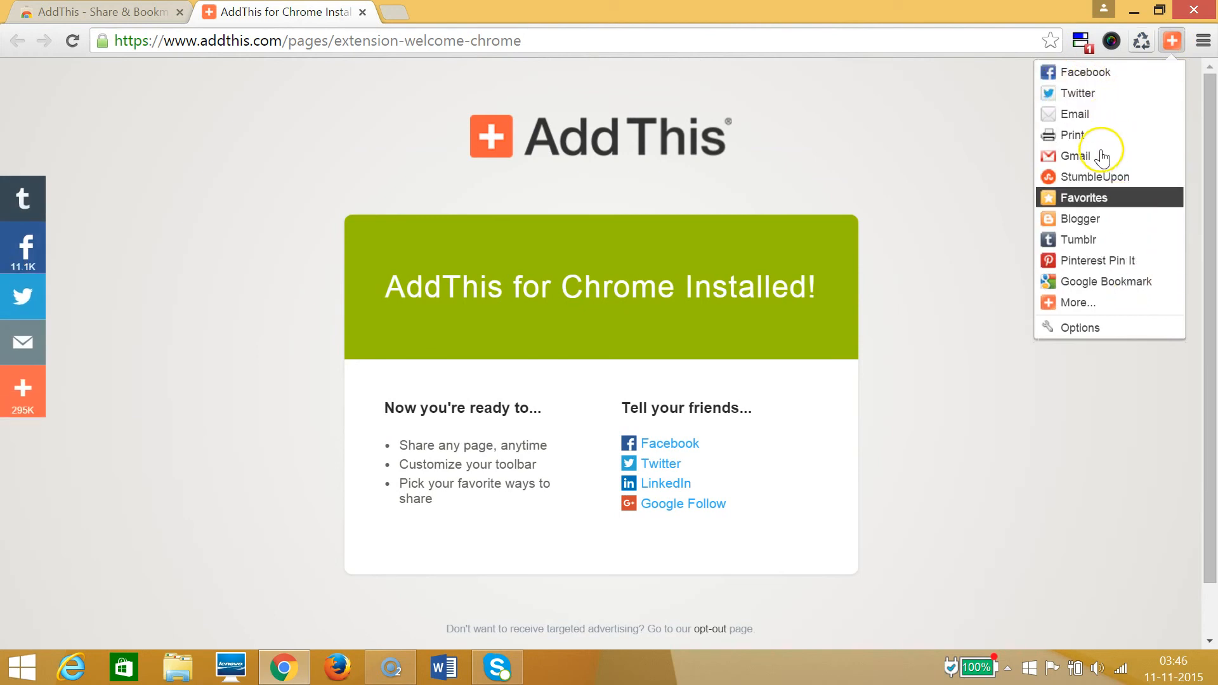
pyautogui.moveTo(977, 118)
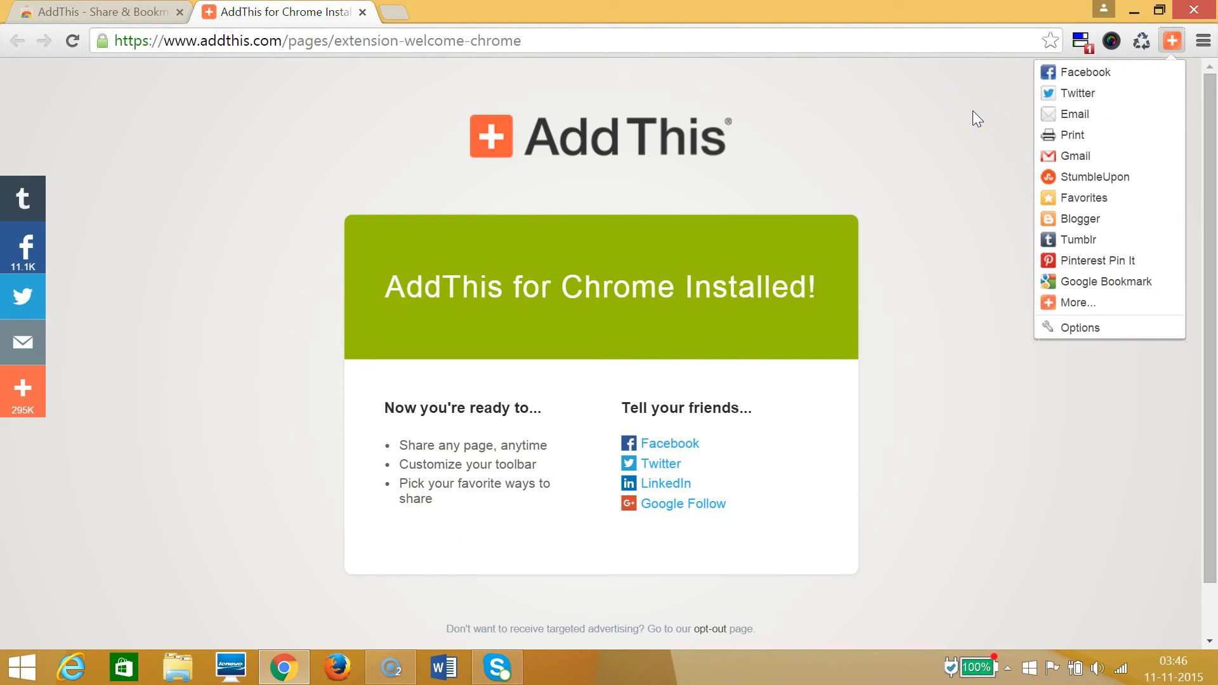
pyautogui.click(93, 11)
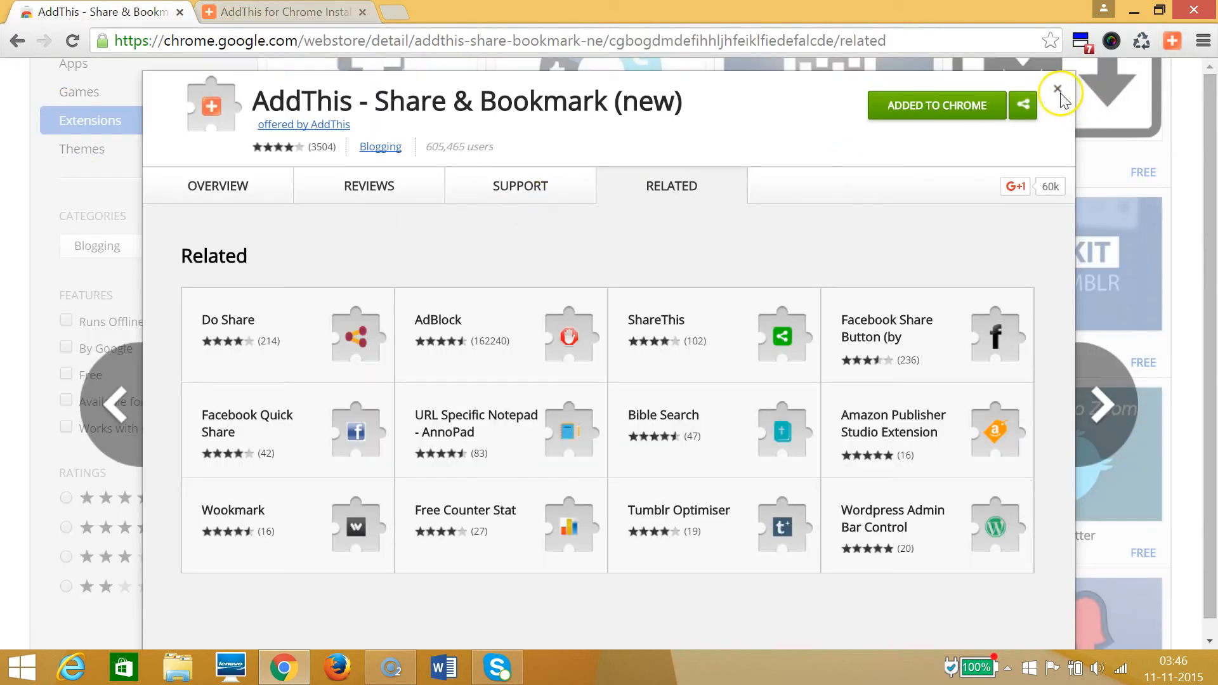
# Close the AddThis details, search the store for 'alexa', and filter to Extensions
pyautogui.click(1058, 105)
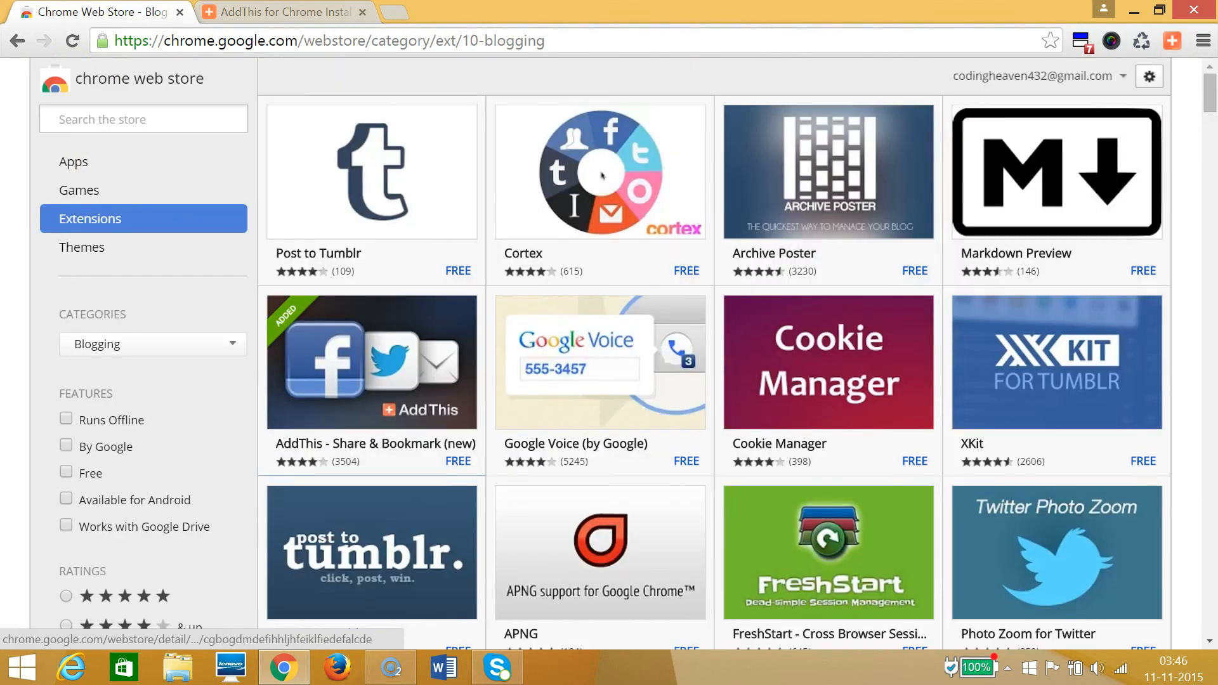
pyautogui.click(142, 119)
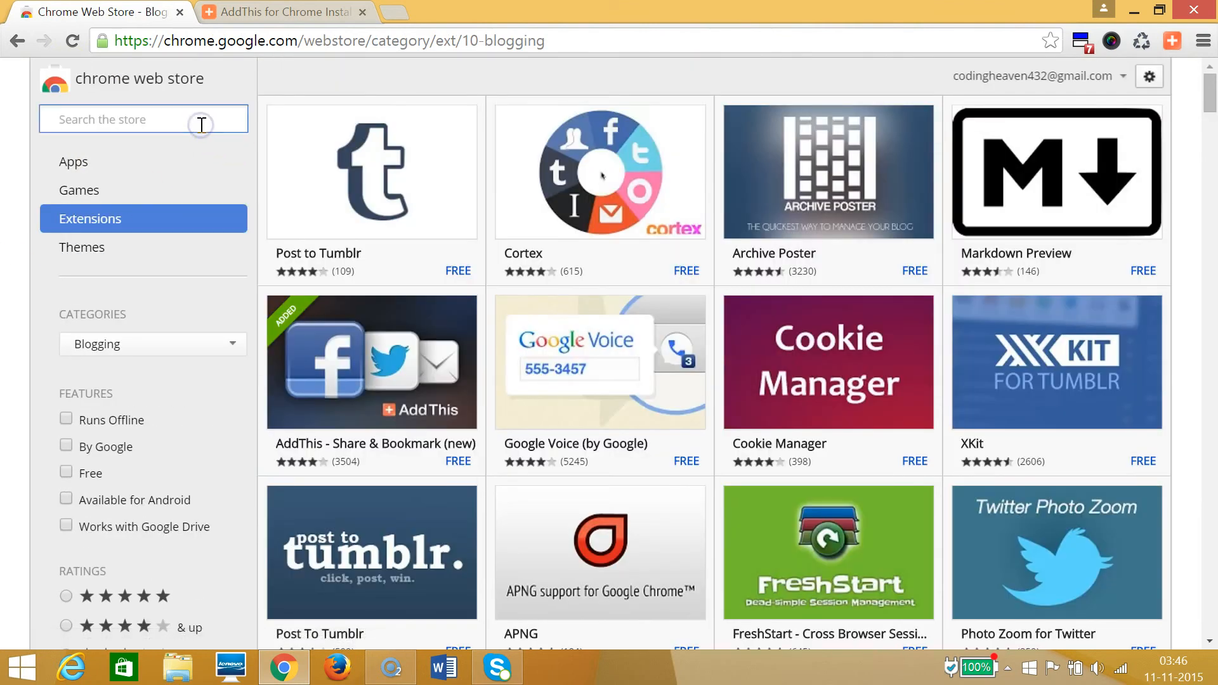
pyautogui.write('alexa')
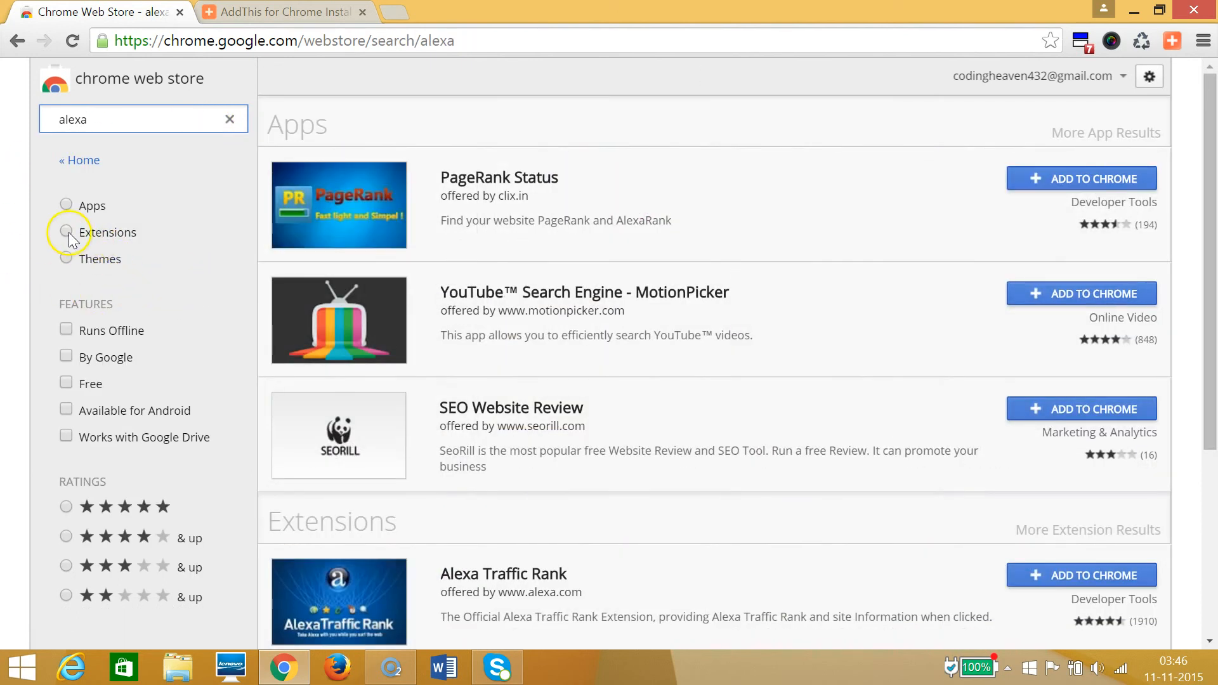
pyautogui.click(66, 232)
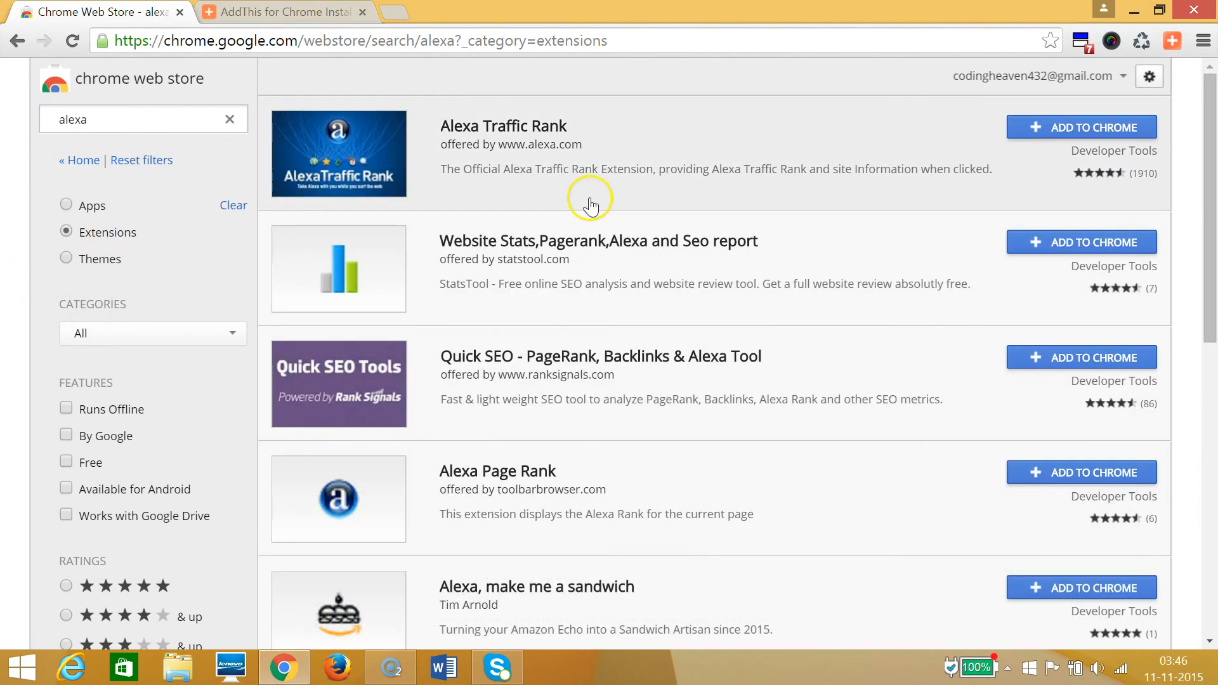
pyautogui.moveTo(1031, 257)
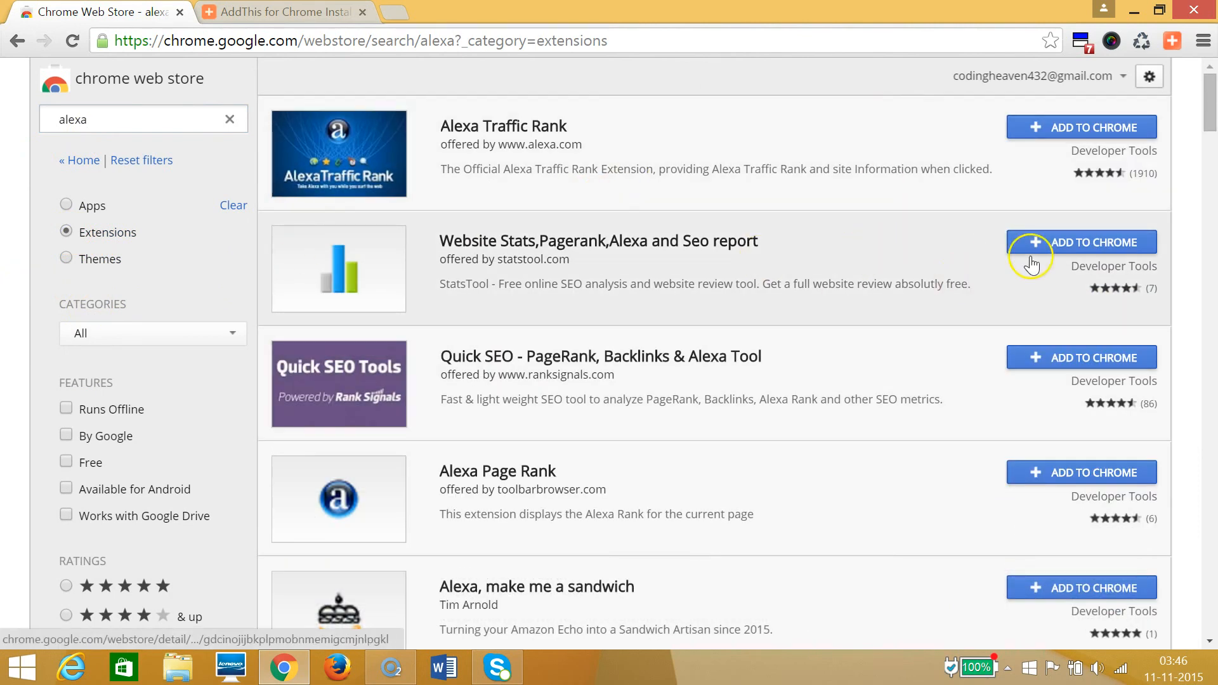
pyautogui.moveTo(876, 323)
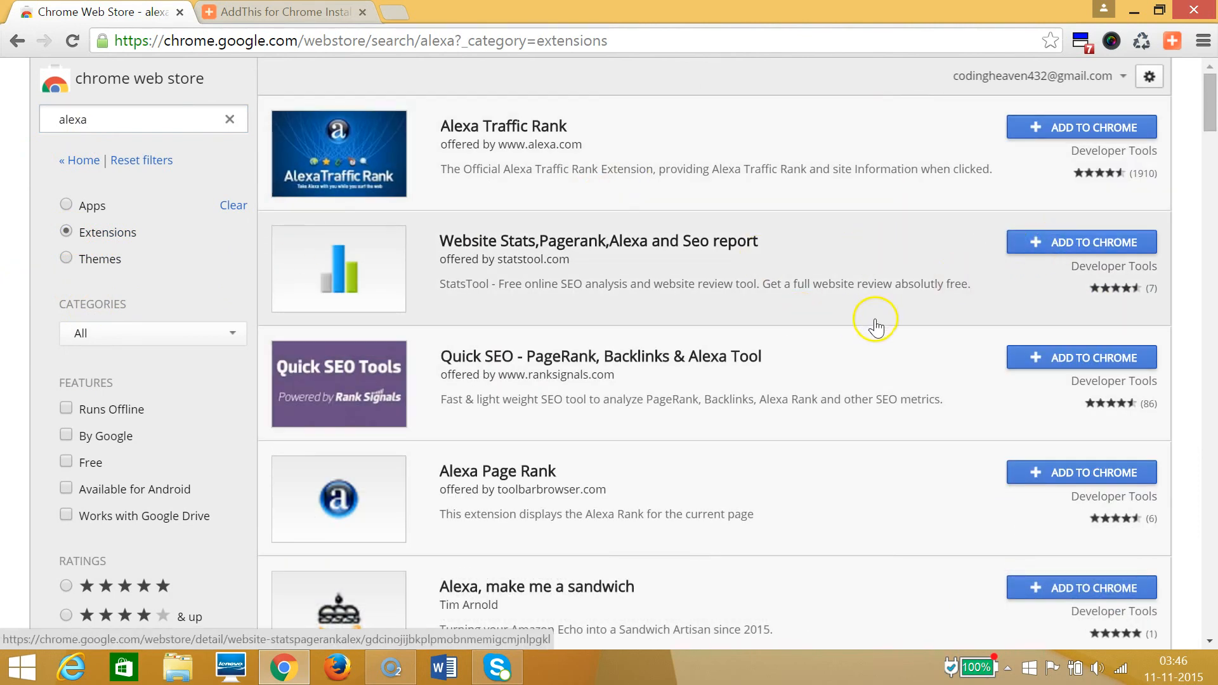
pyautogui.moveTo(647, 348)
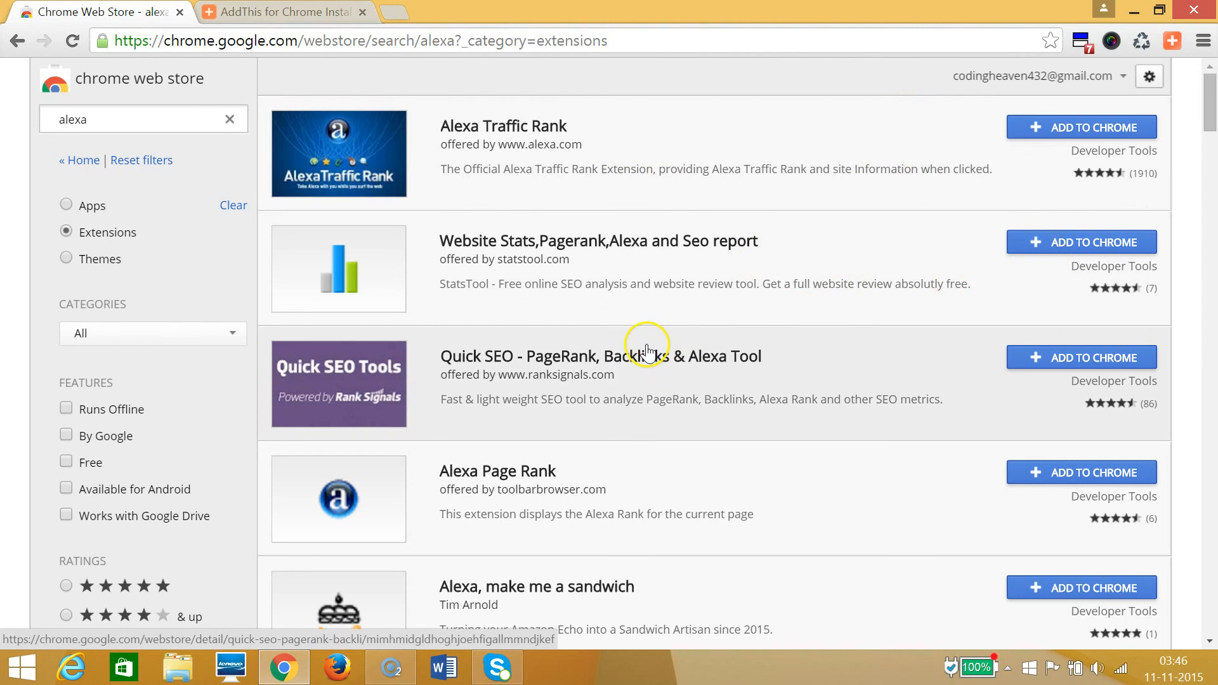